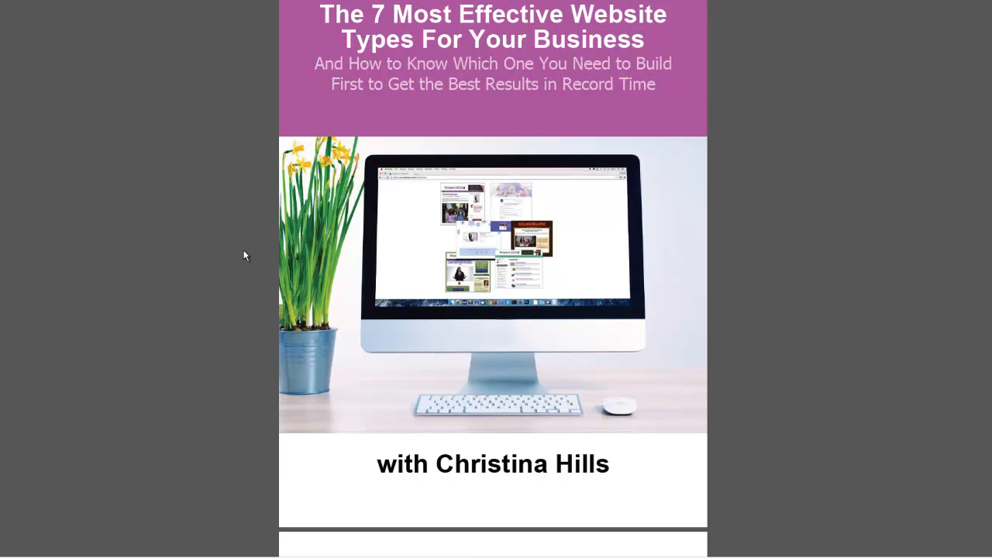
Step: Scroll the report from the cover past the intro letter to page 2's seven website types list
scroll("down", 3)
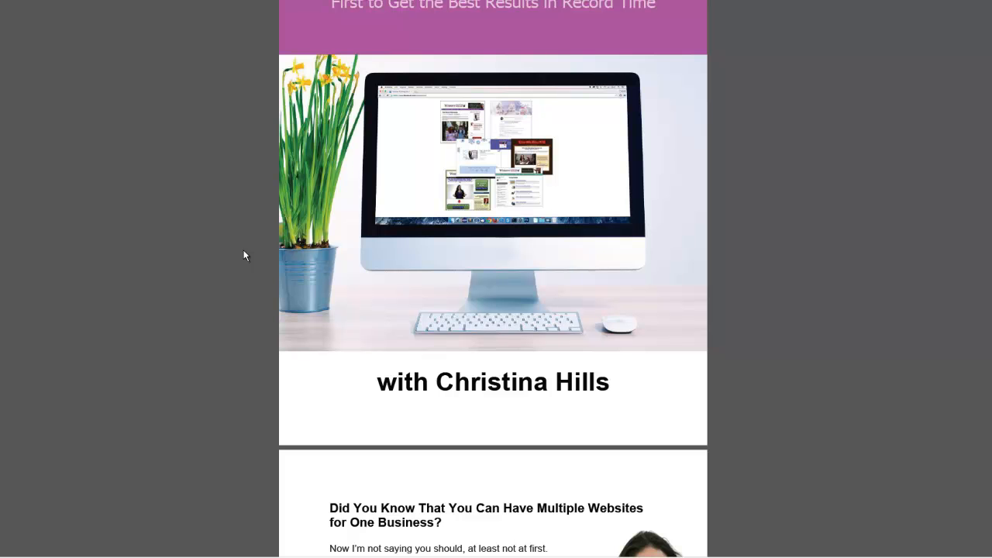
scroll("down", 3)
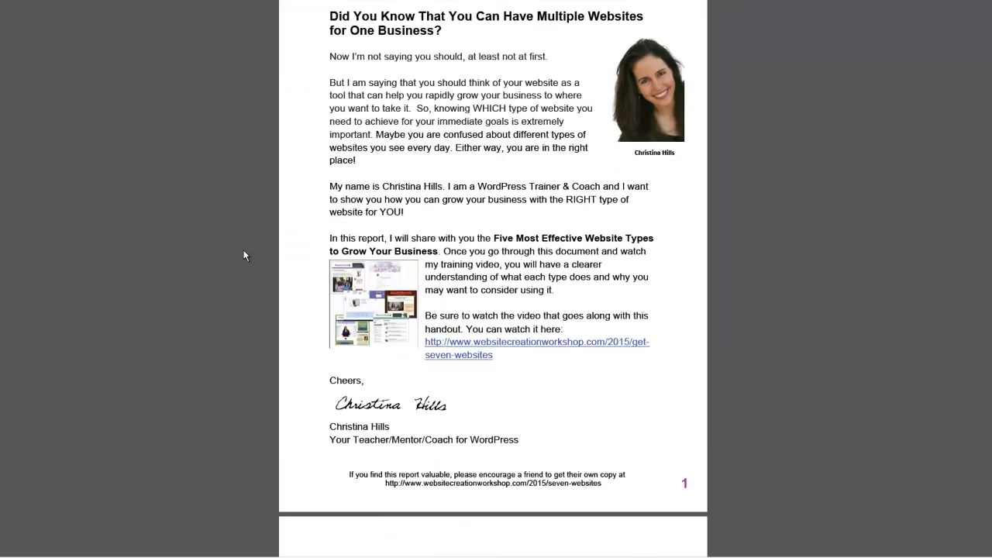
scroll("down", 3)
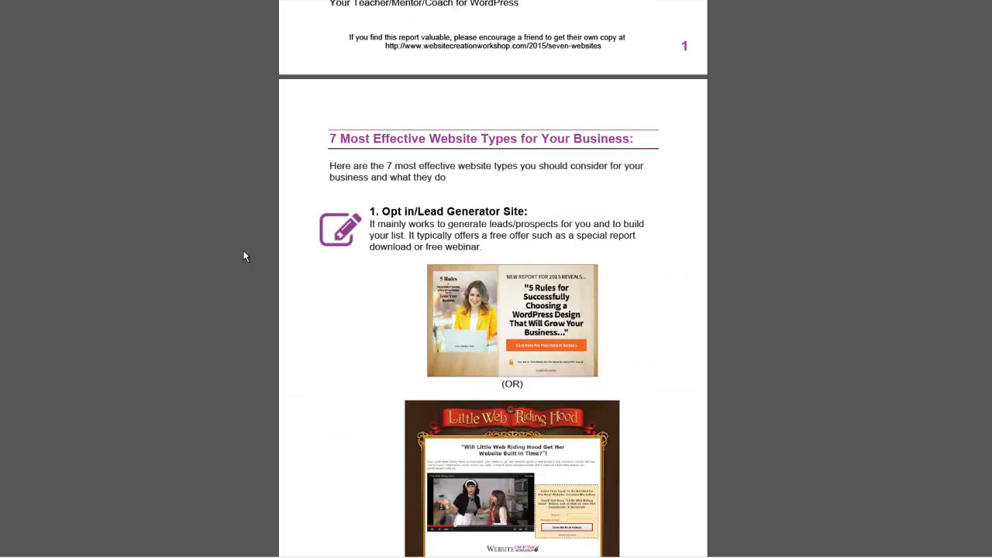
scroll("down", 3)
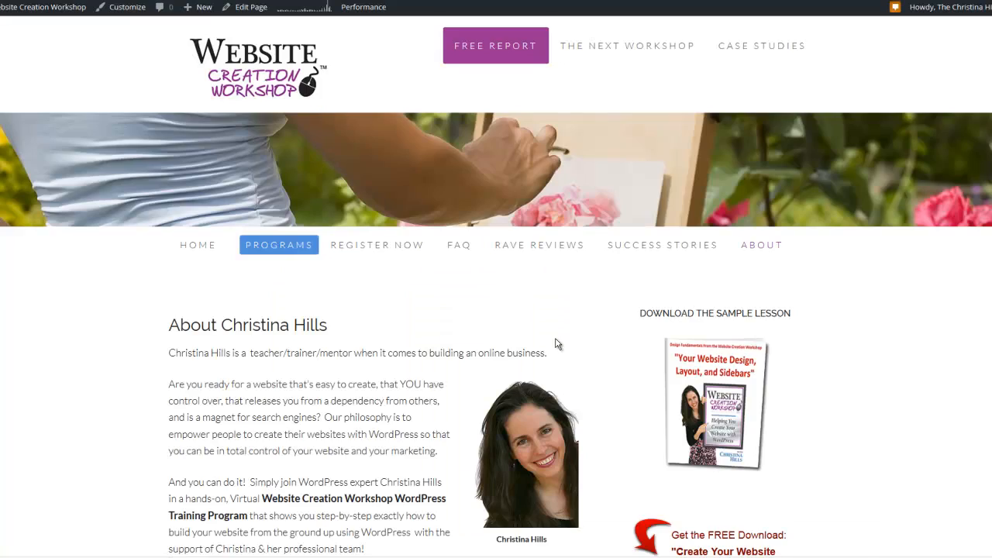
Step: Bring up the free report's name-and-email access form, close it, and reopen the access button
scroll("down", 3)
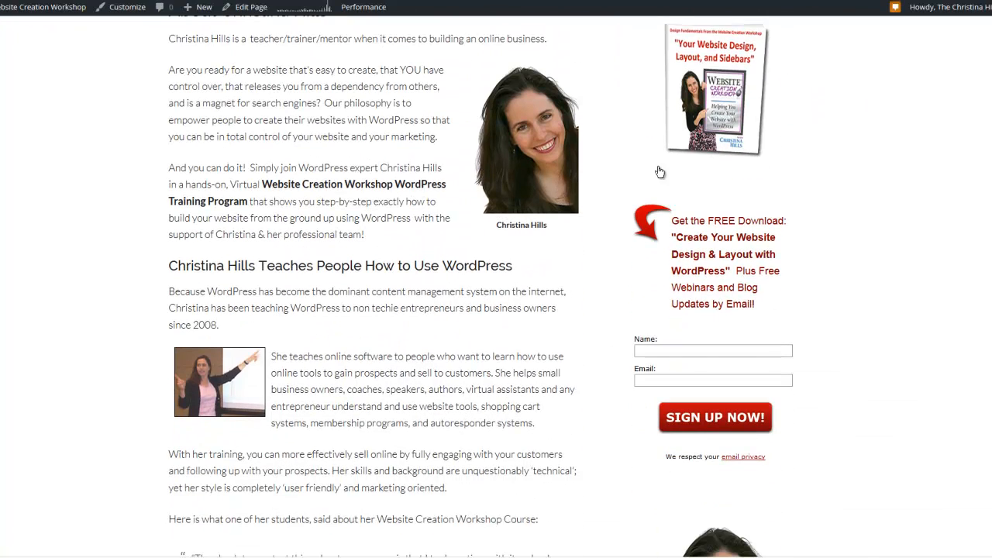
scroll("up", 3)
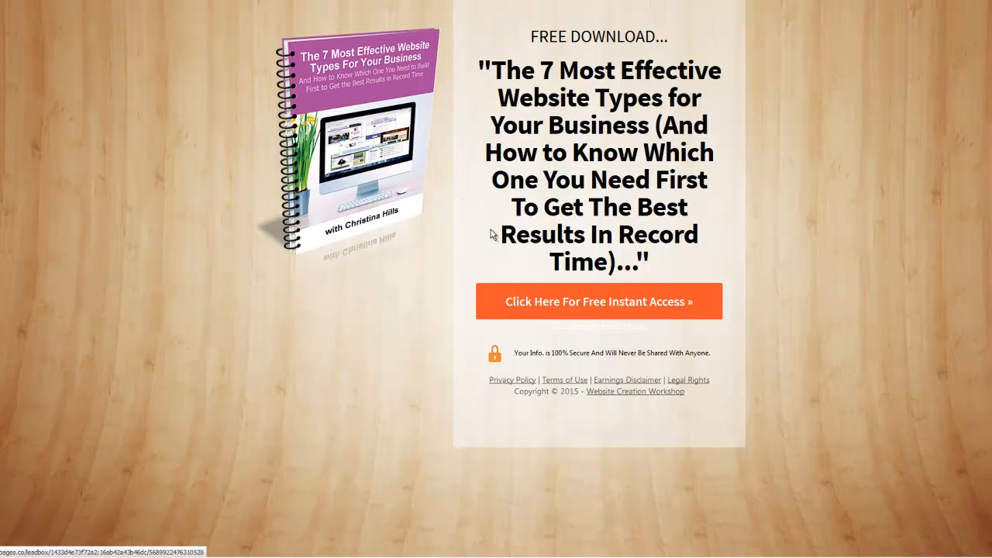
left_click(597, 300)
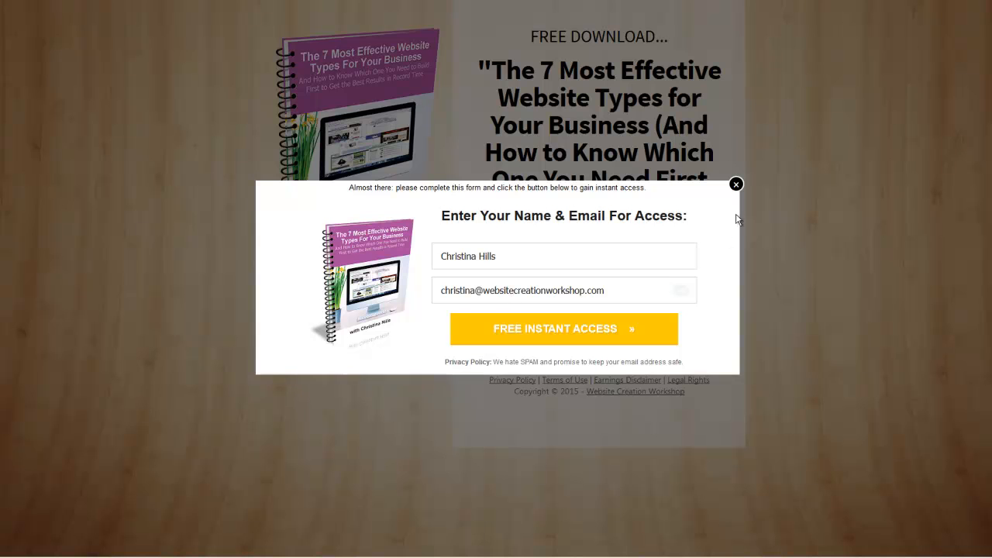
left_click(735, 183)
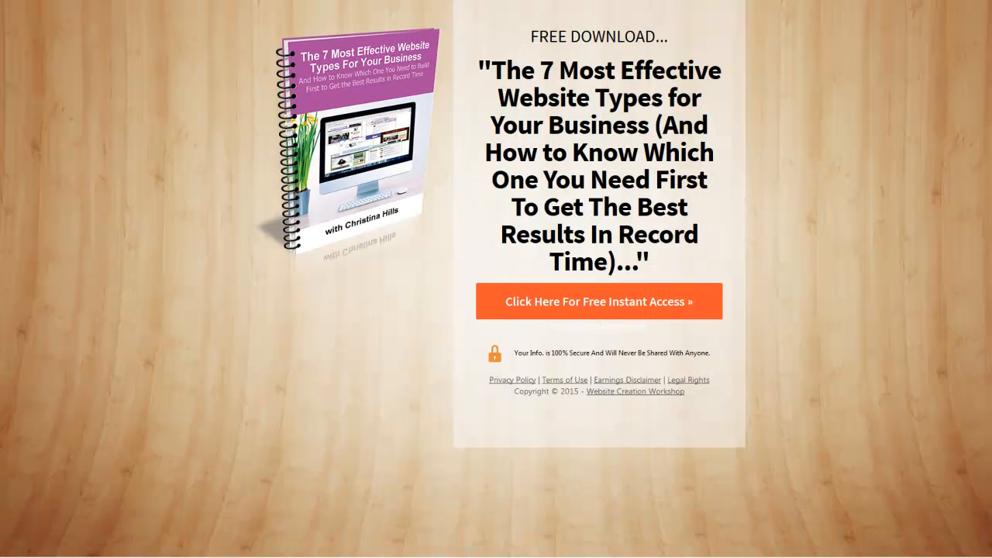
left_click(598, 301)
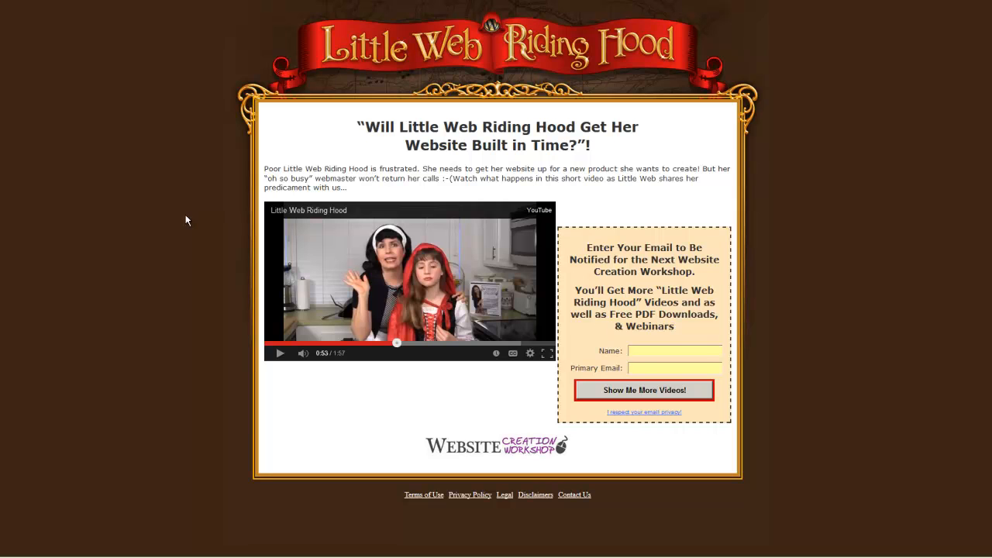
mouse_move(285, 319)
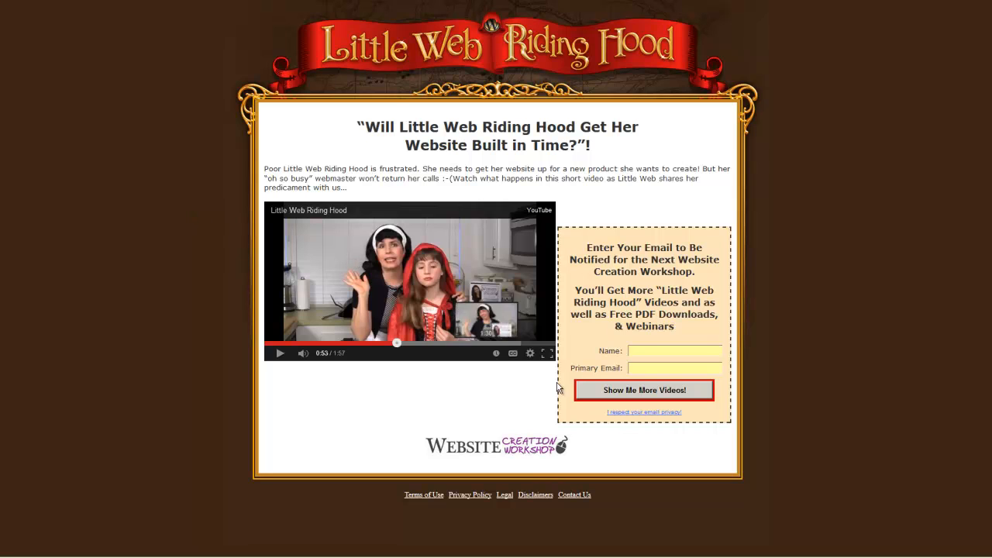
mouse_move(357, 378)
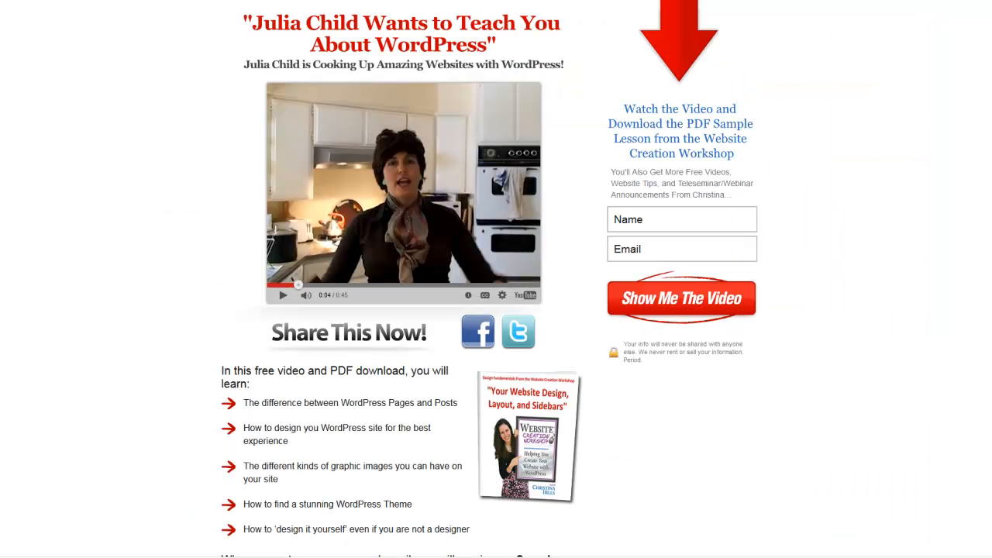
mouse_move(148, 177)
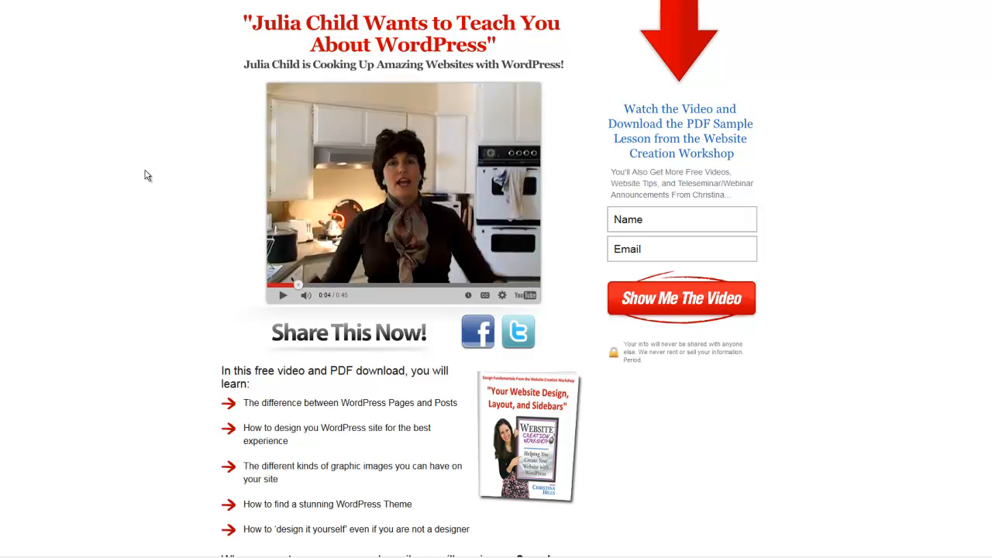
mouse_move(280, 185)
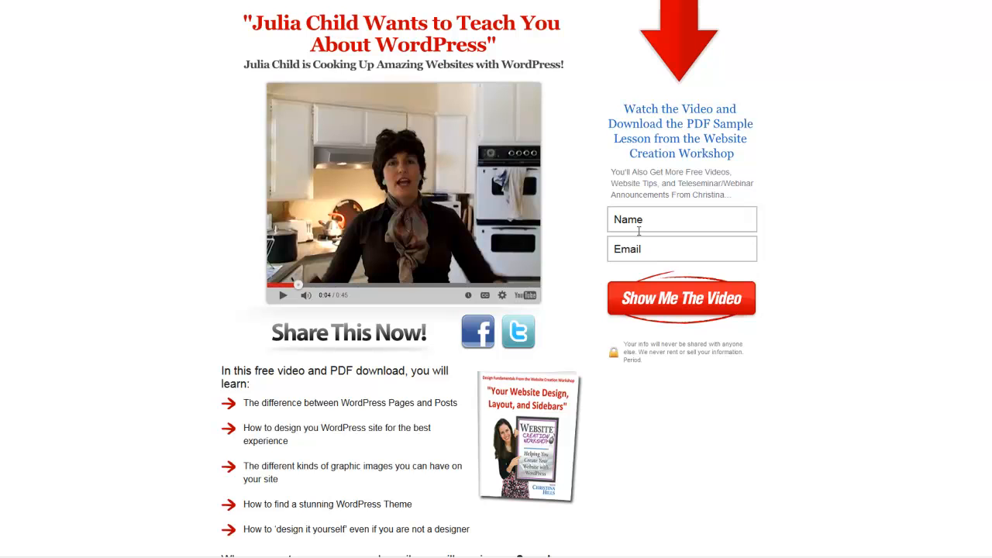
mouse_move(177, 226)
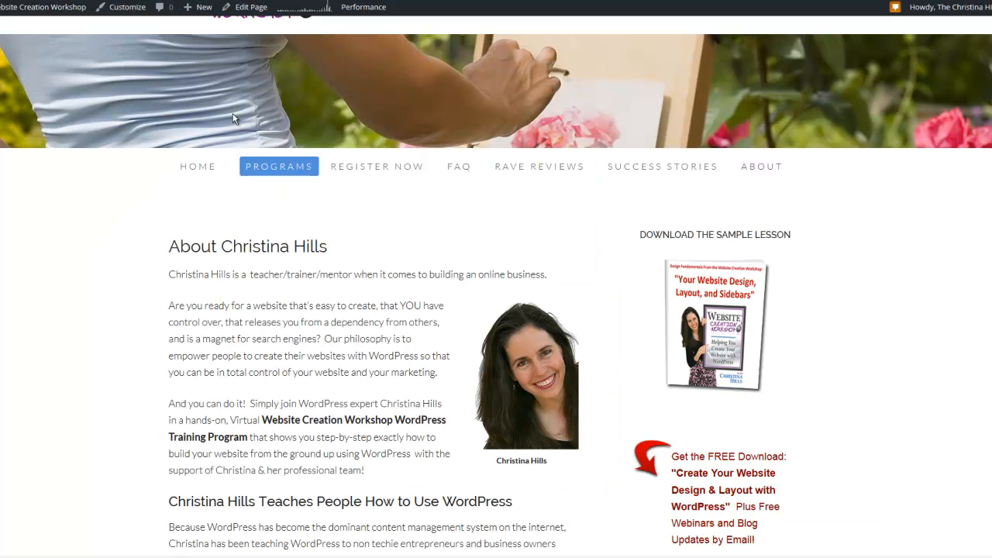
Step: Scroll the report down to page 3's Branding/Authority and Blog site sections
scroll("down", 3)
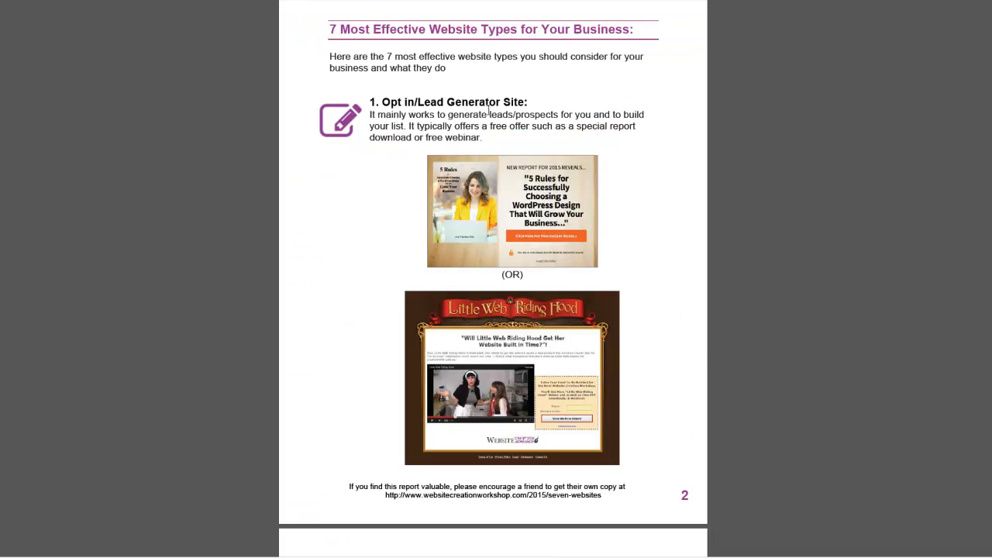
scroll("down", 3)
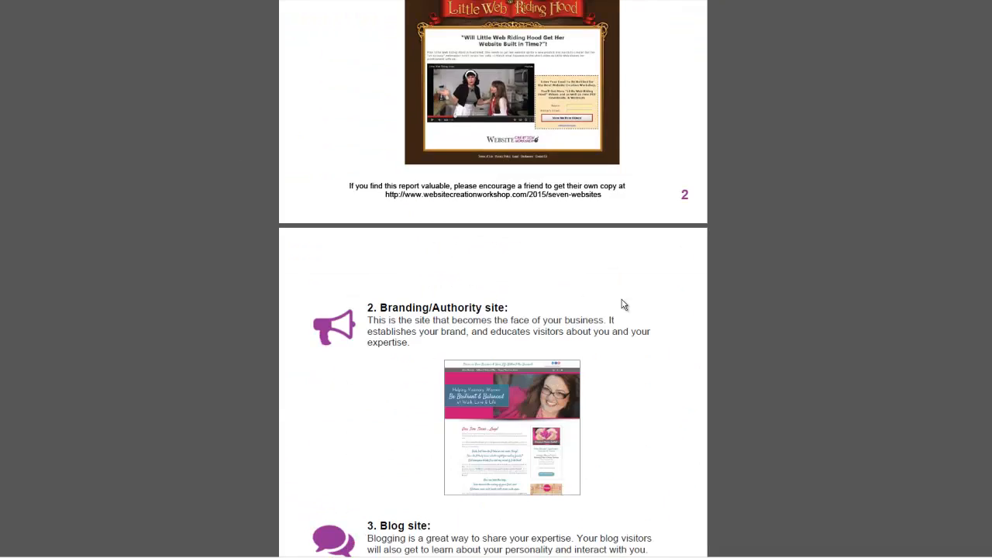
scroll("down", 3)
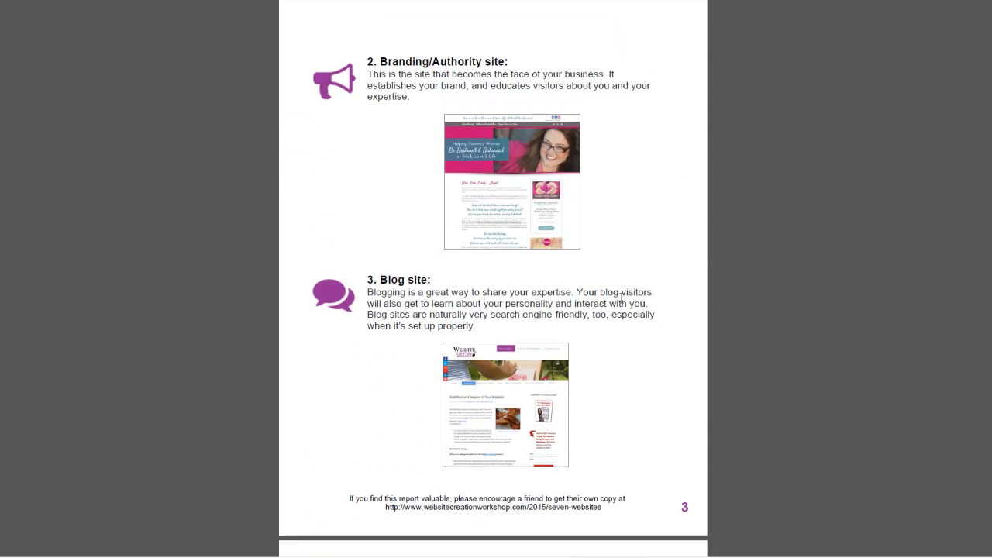
mouse_move(404, 87)
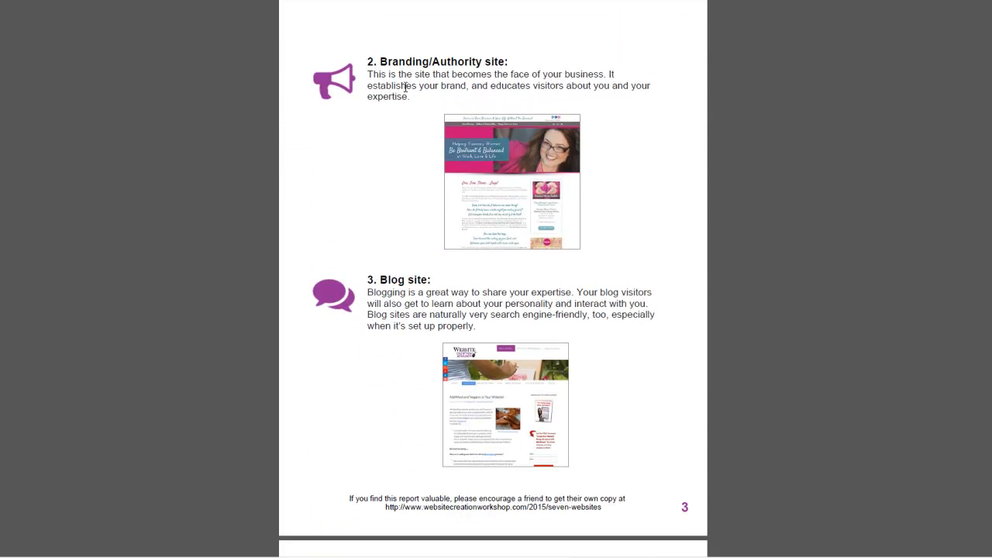
mouse_move(397, 136)
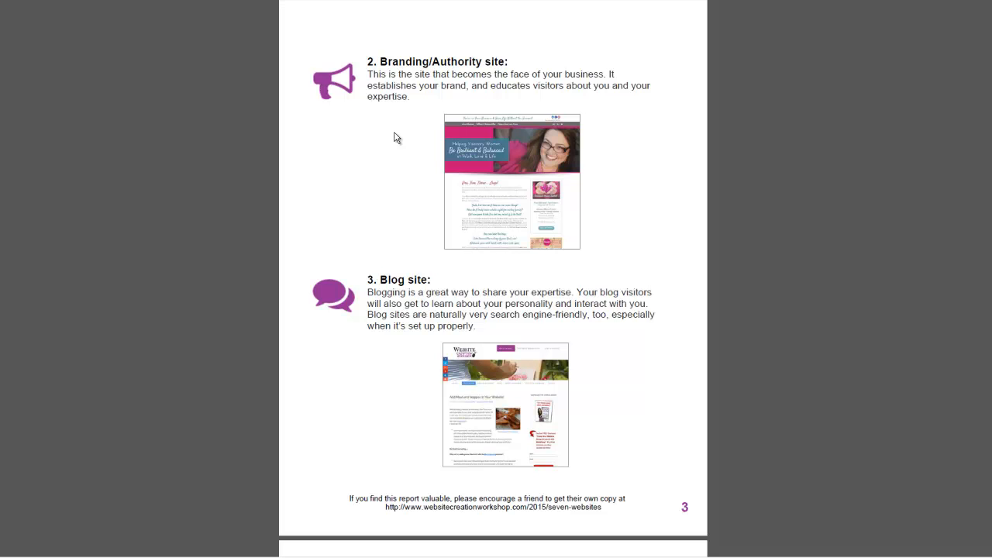
mouse_move(396, 138)
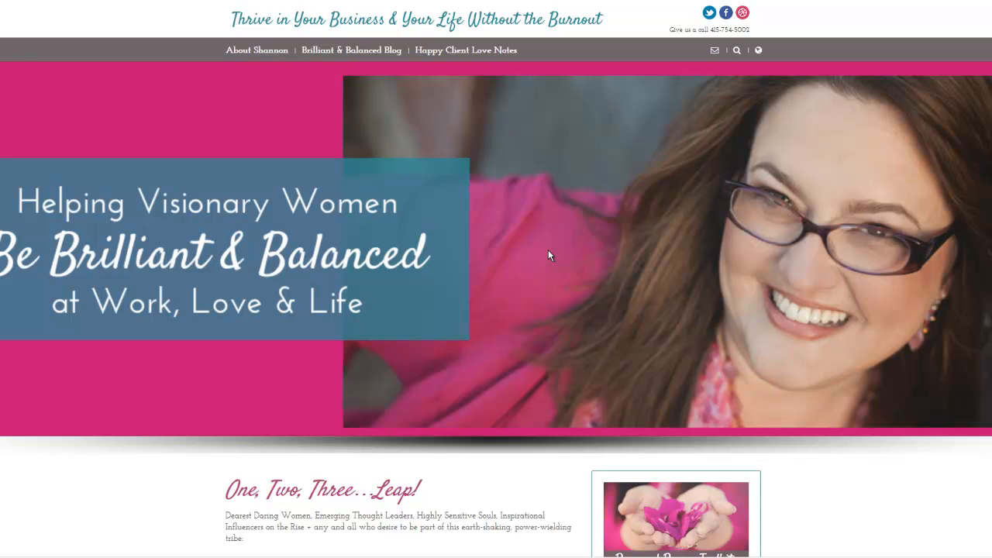
Step: Tour the Brilliant & Balanced home page down to its free strategy session offer
scroll("down", 3)
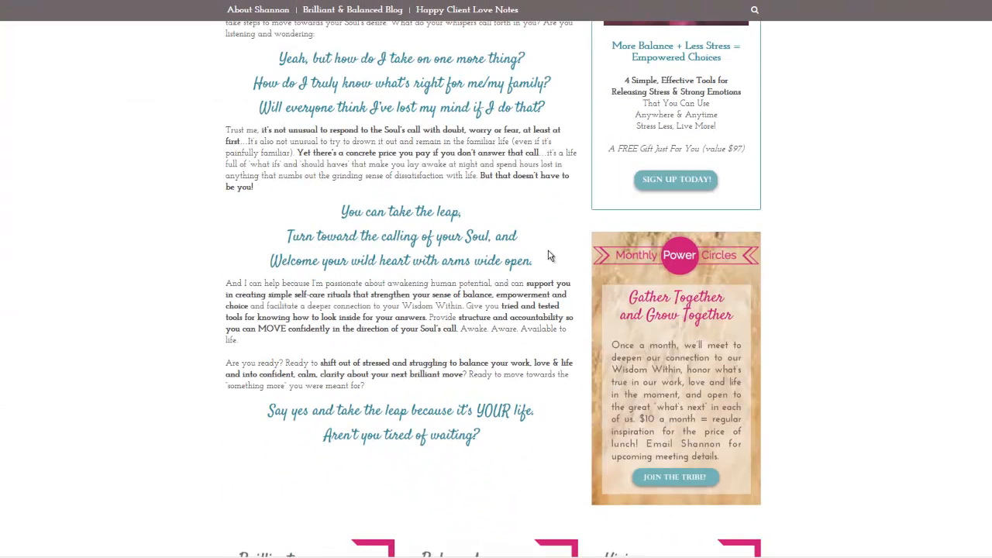
scroll("up", 3)
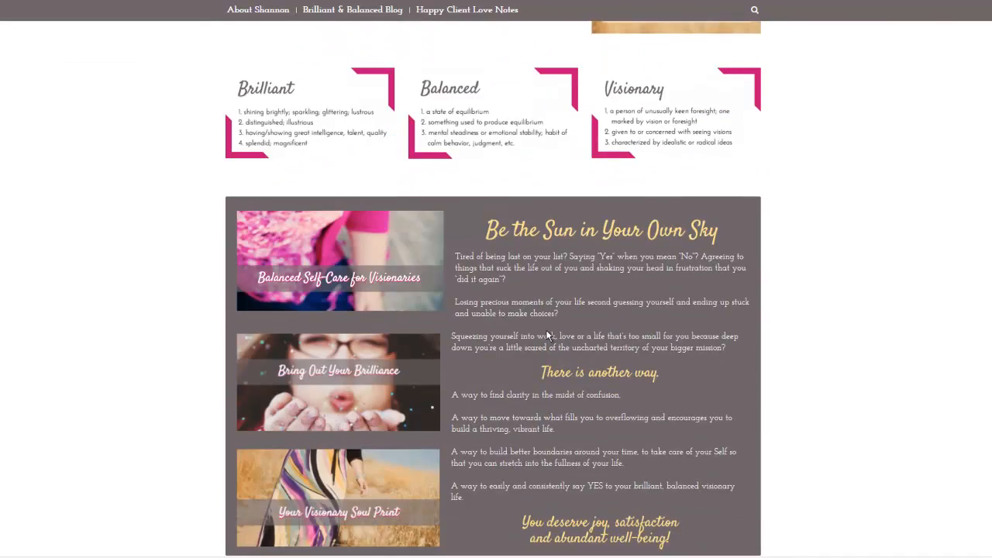
scroll("down", 3)
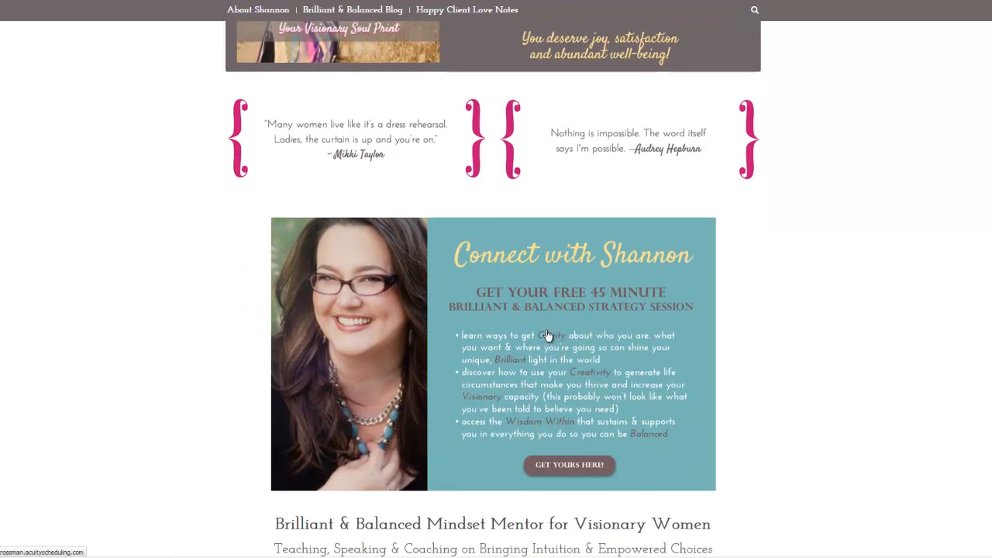
scroll("down", 3)
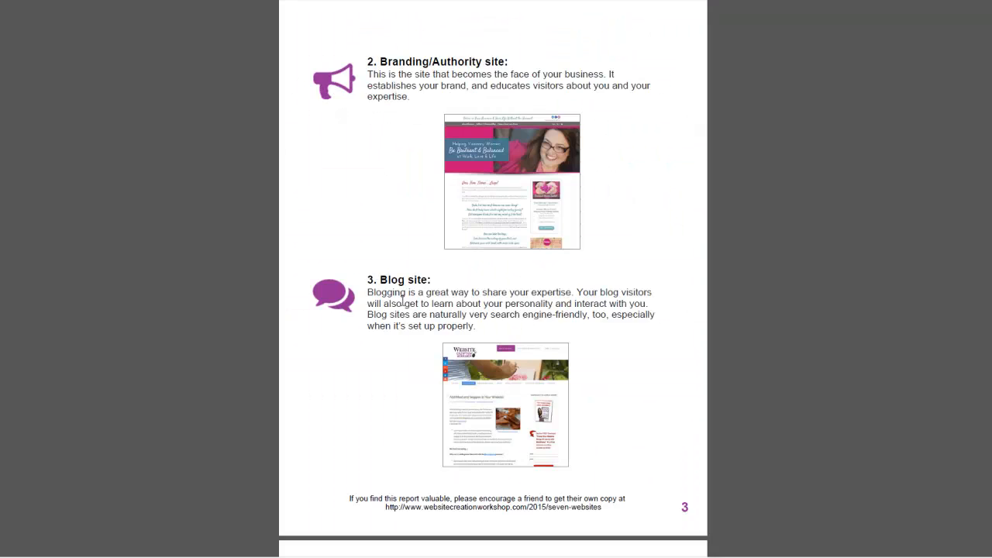
mouse_move(344, 257)
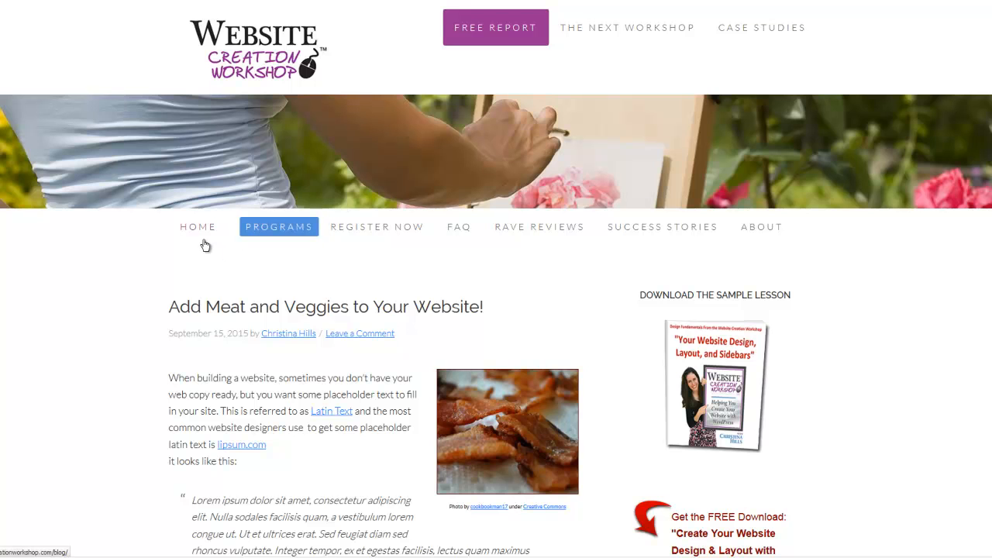
Step: Scroll through the Website Creation Workshop blog post example and back up
scroll("down", 3)
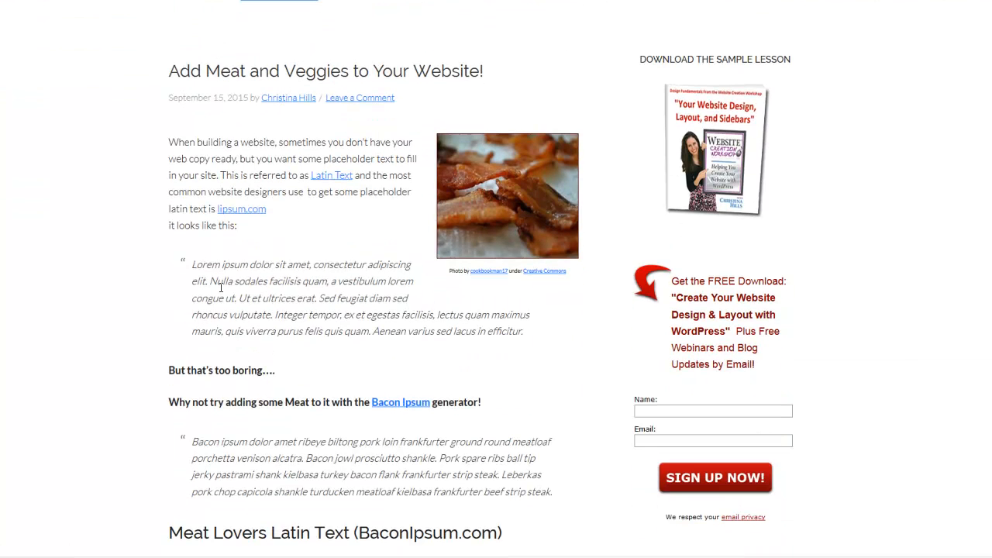
scroll("down", 3)
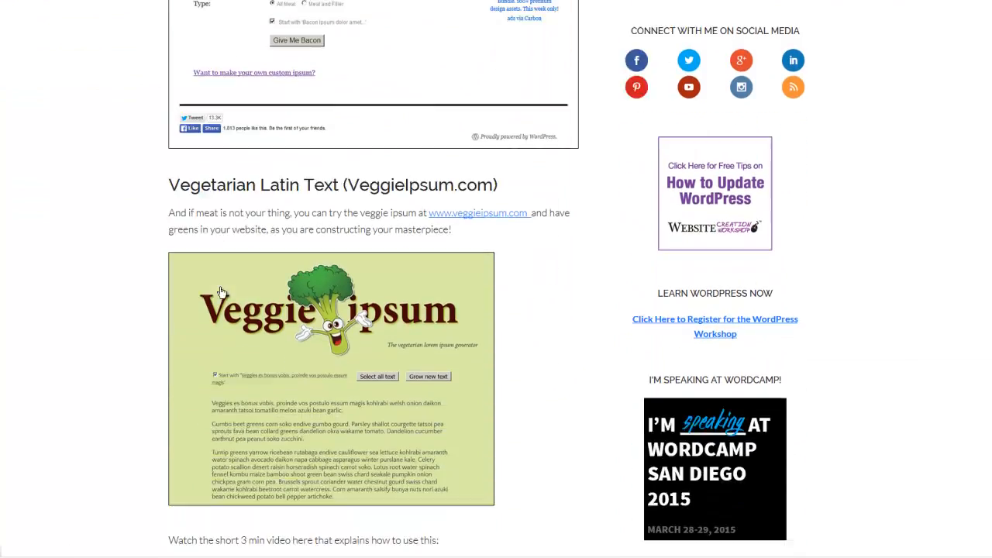
scroll("down", 3)
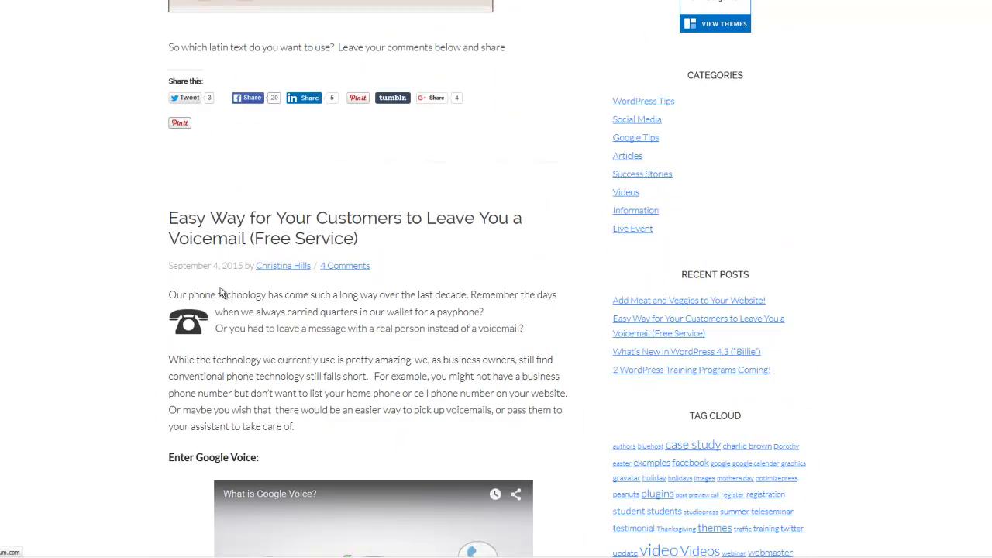
scroll("down", 3)
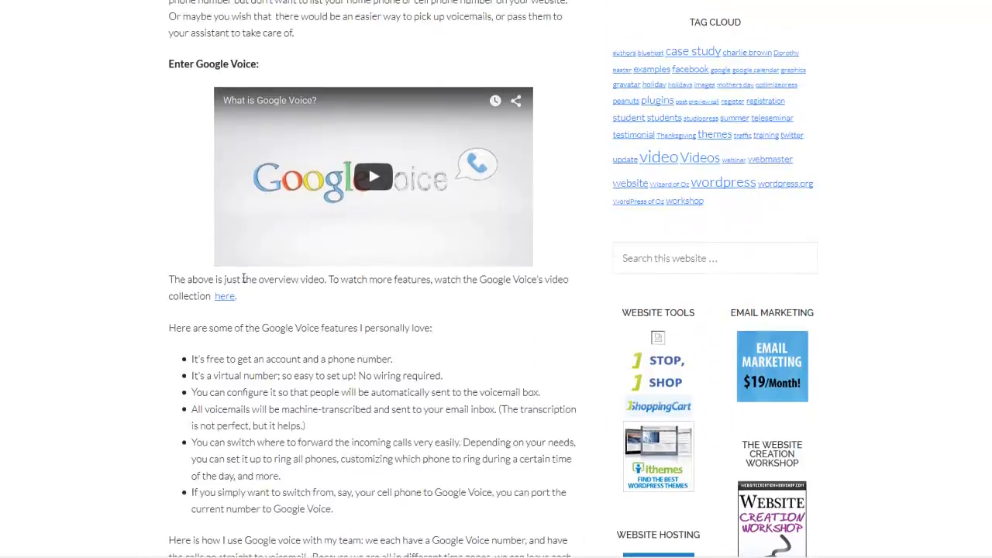
scroll("down", 3)
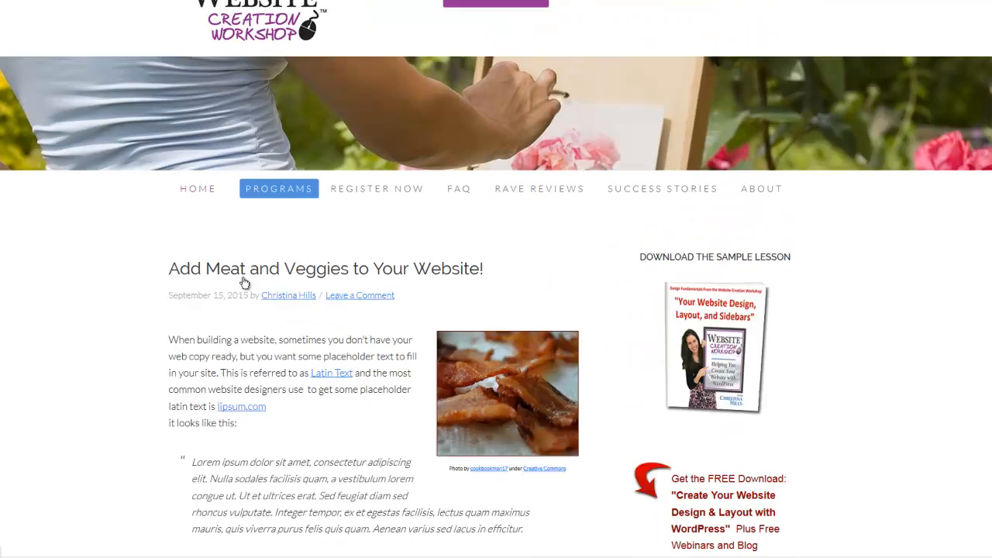
scroll("up", 3)
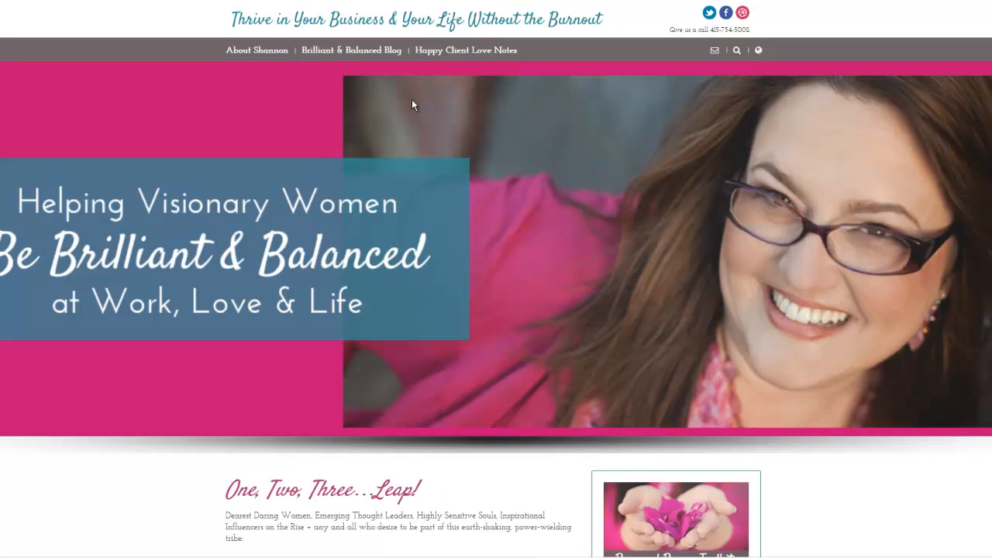
mouse_move(351, 49)
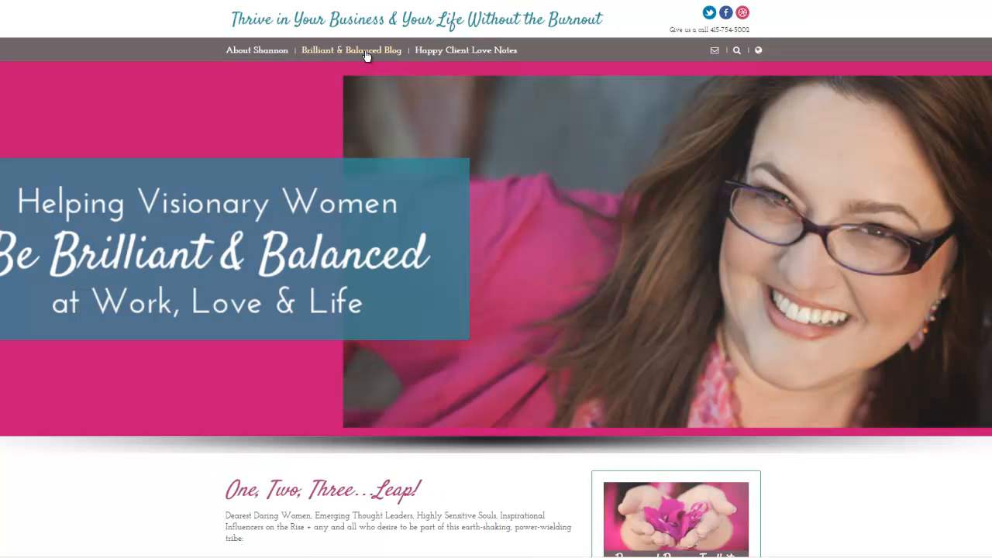
Step: Go to the Brilliant & Balanced Blog page from the branding site's menu
left_click(350, 50)
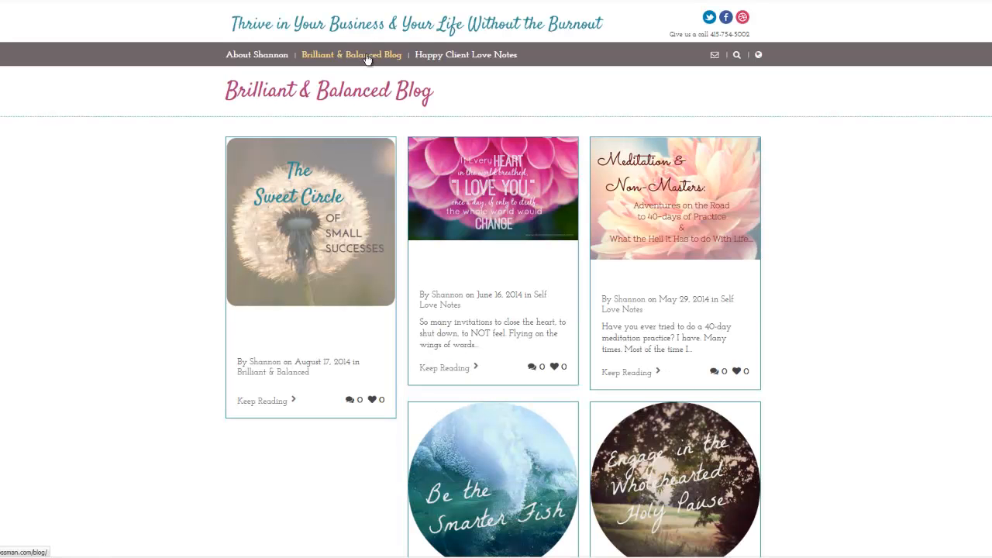
mouse_move(431, 105)
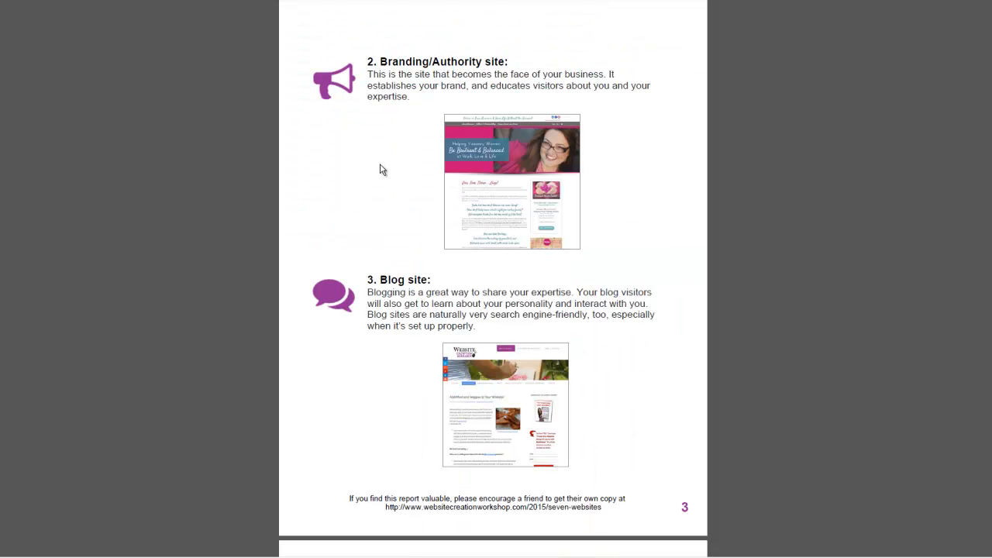
mouse_move(630, 177)
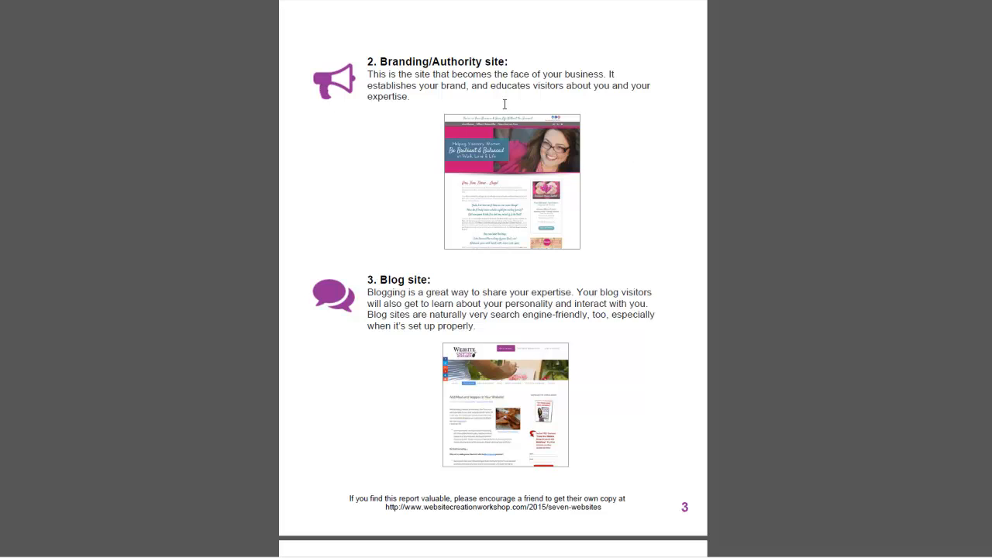
mouse_move(530, 193)
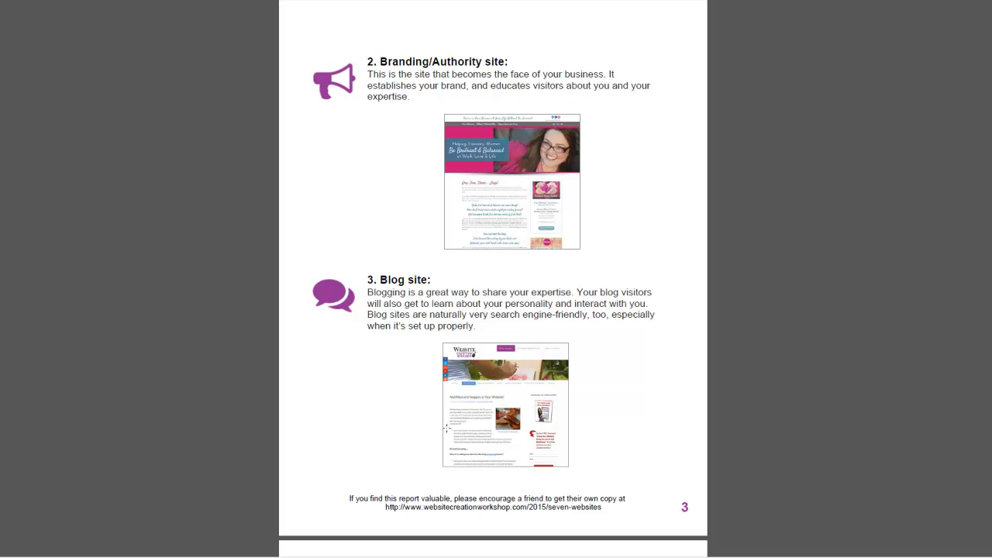
mouse_move(511, 484)
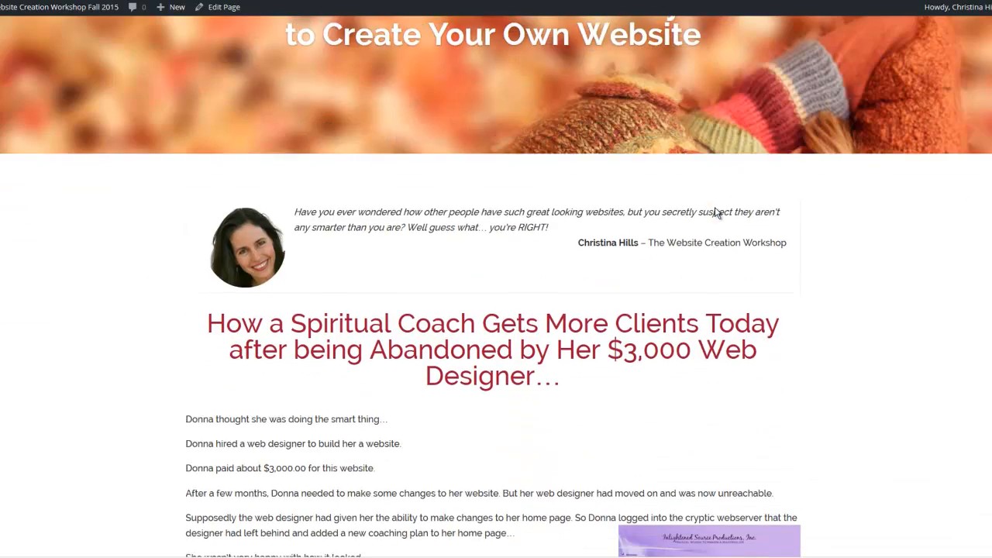
Step: Scroll the Fall 2015 sales page down to the Create Whatever Kind of Website You Want section
scroll("down", 3)
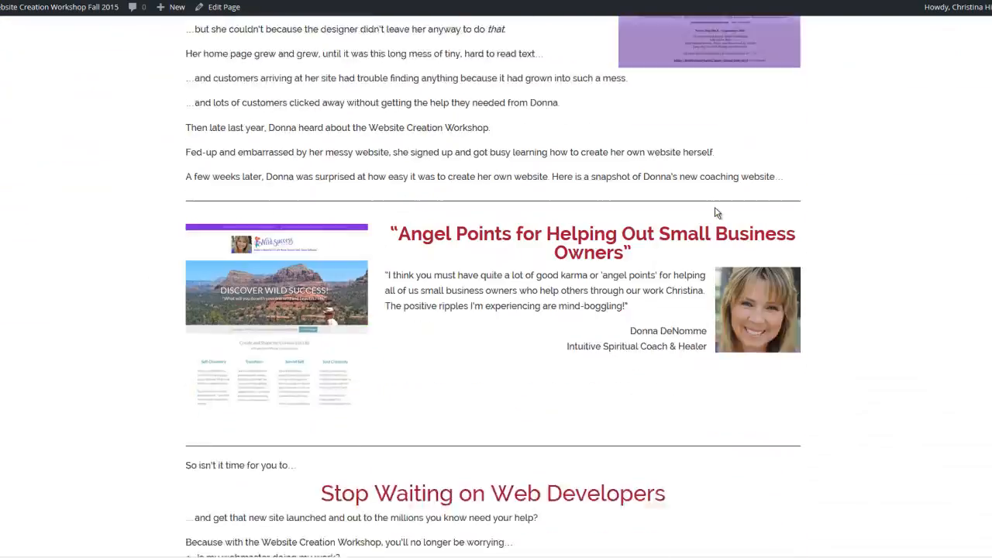
scroll("up", 3)
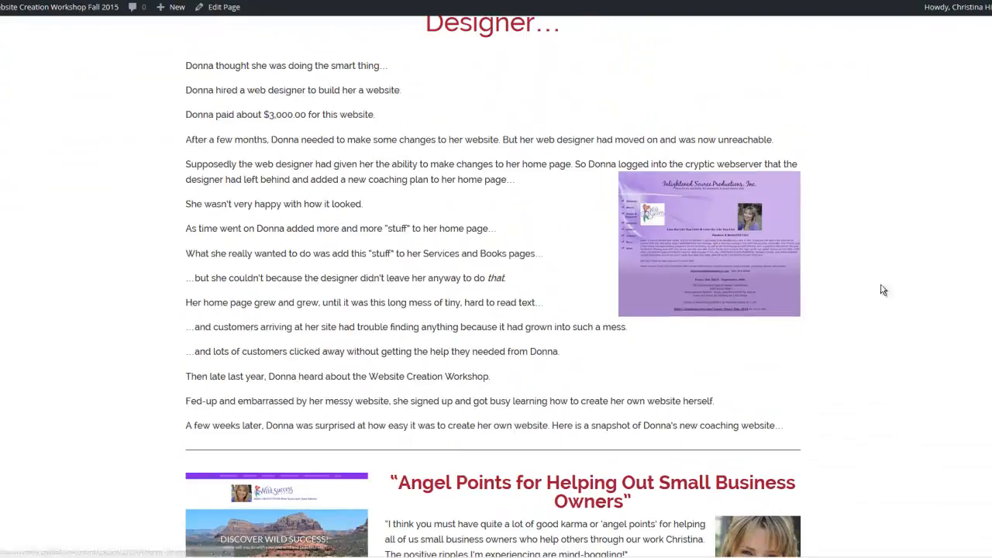
scroll("up", 3)
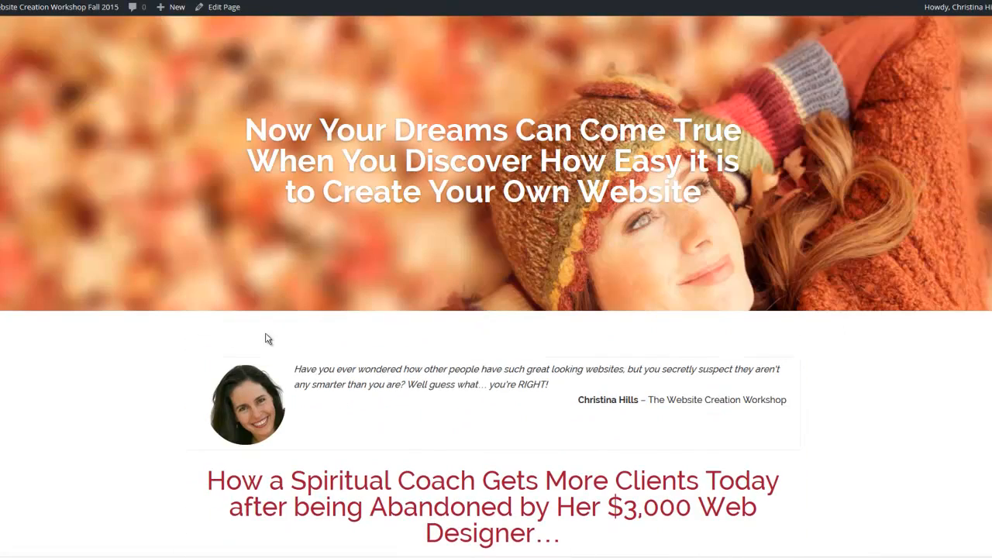
scroll("down", 3)
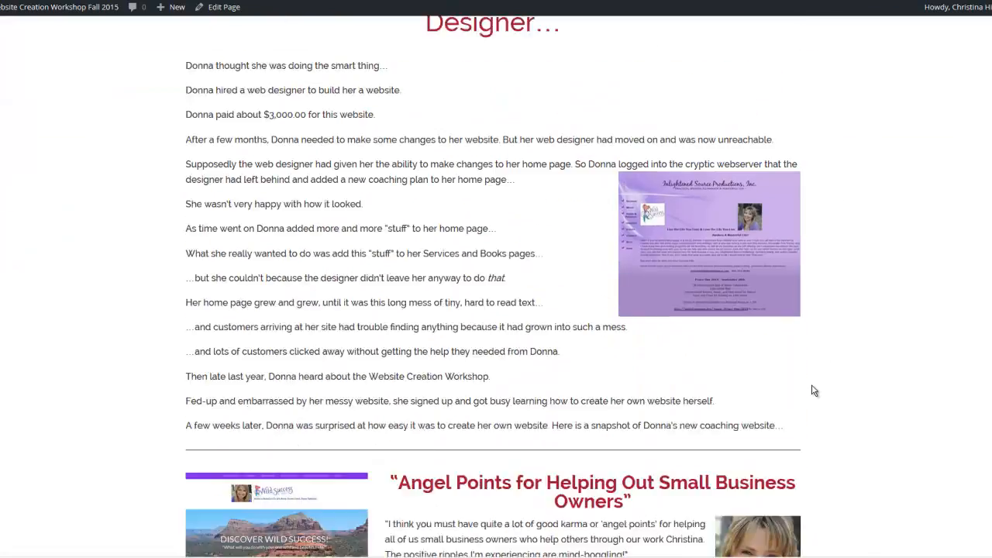
scroll("down", 3)
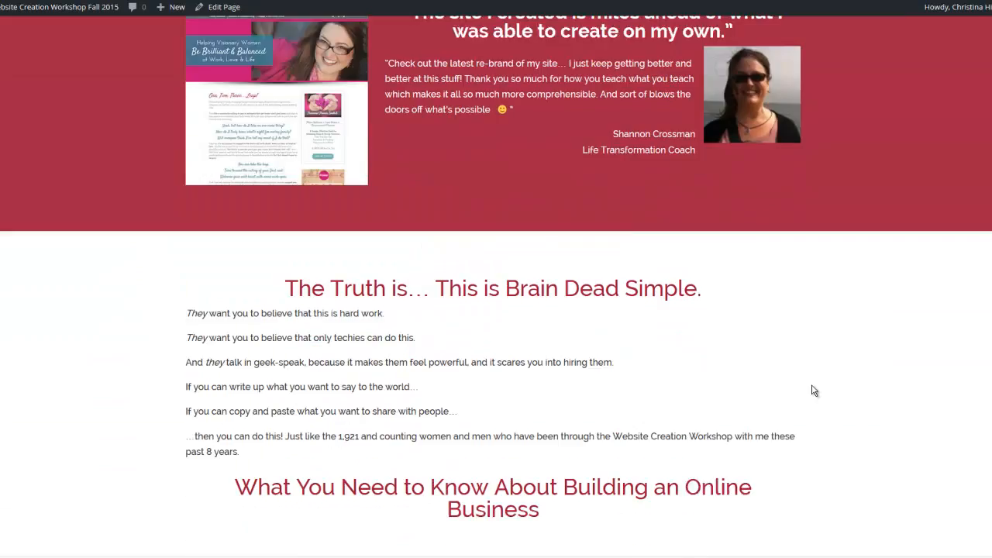
scroll("down", 3)
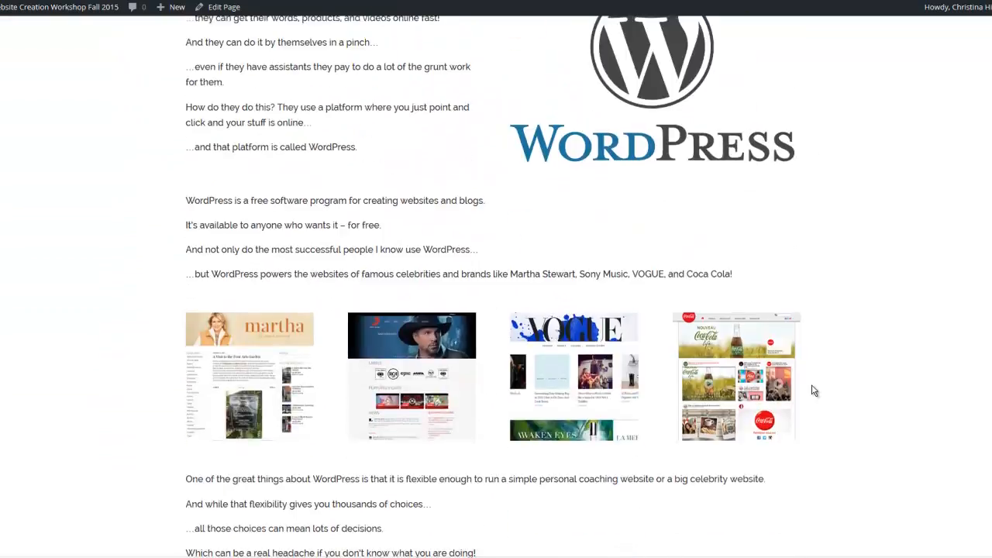
scroll("down", 3)
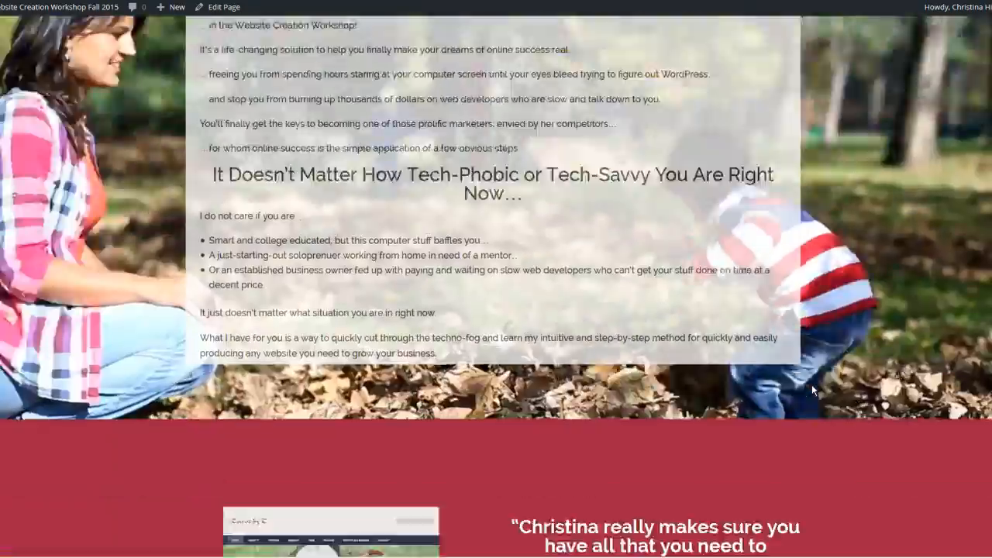
scroll("up", 3)
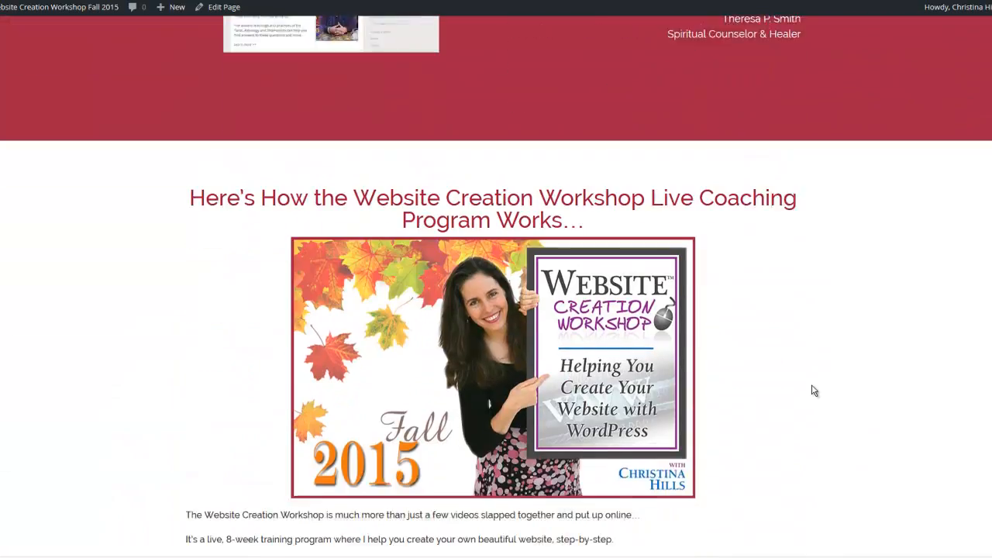
scroll("down", 3)
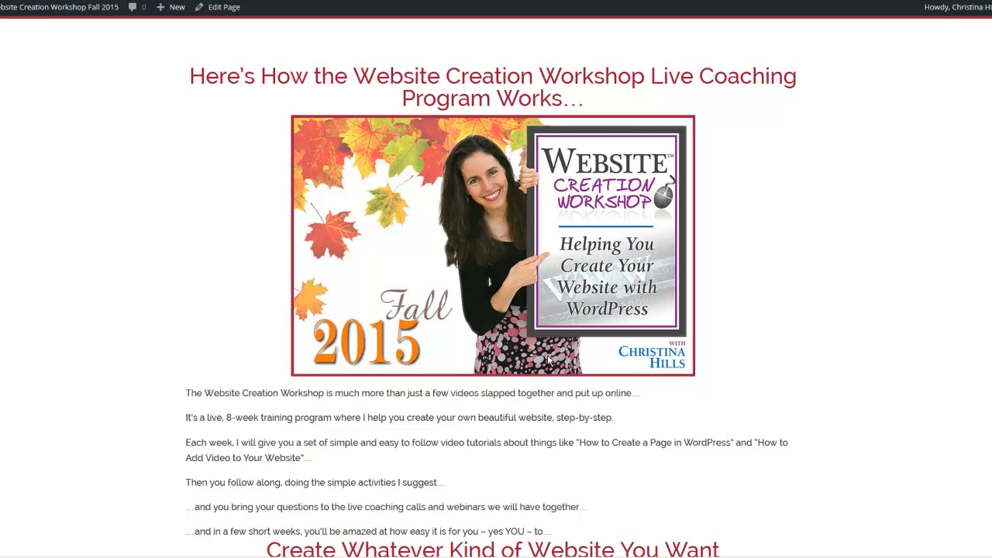
mouse_move(831, 344)
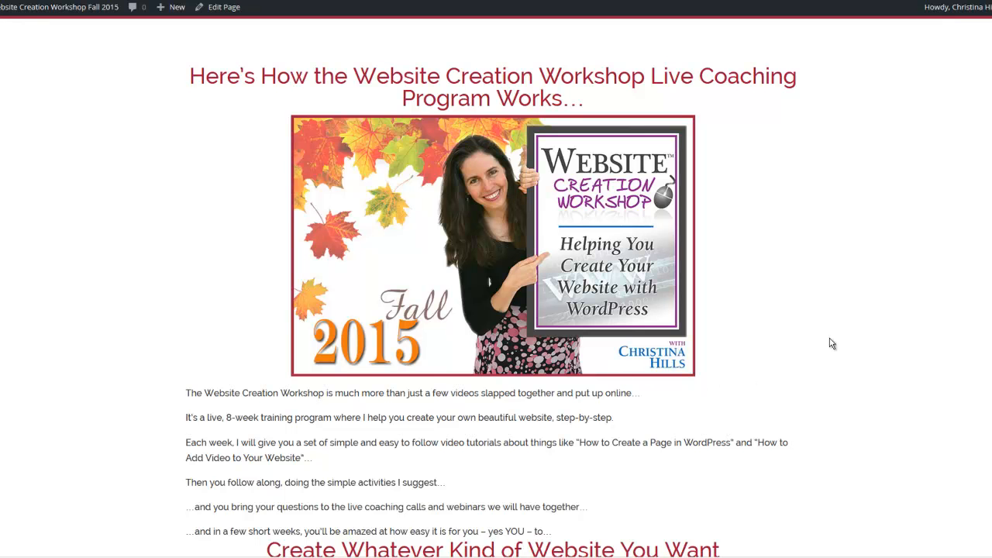
scroll("down", 3)
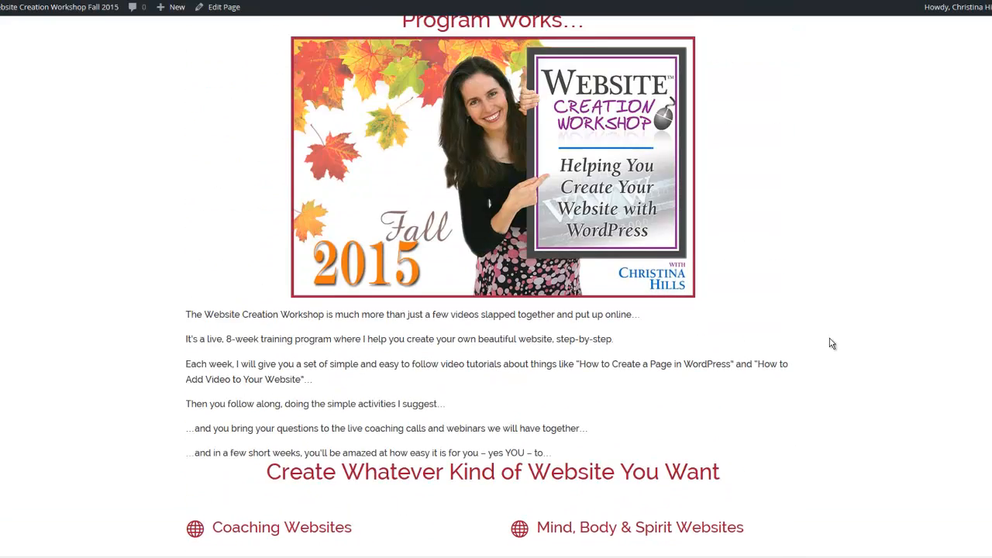
scroll("down", 3)
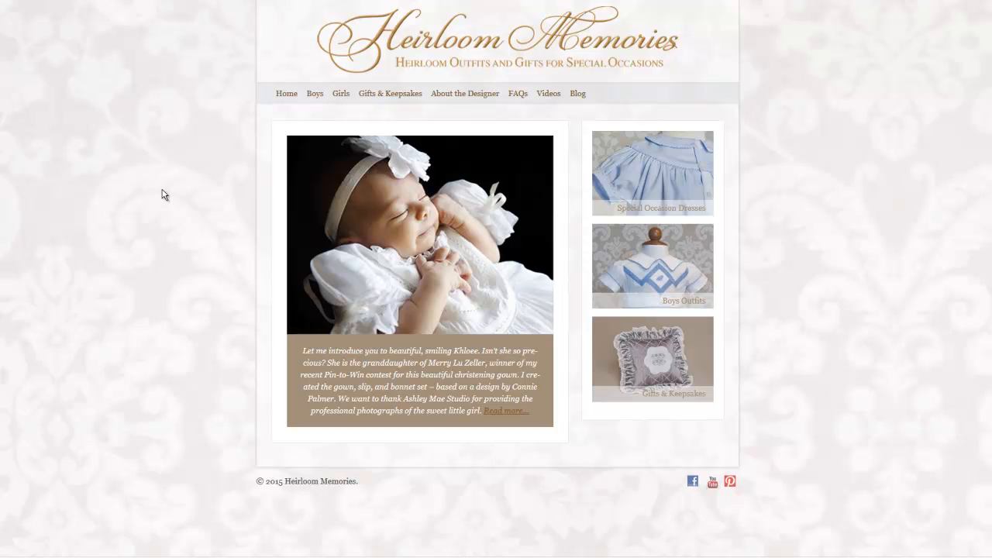
mouse_move(598, 214)
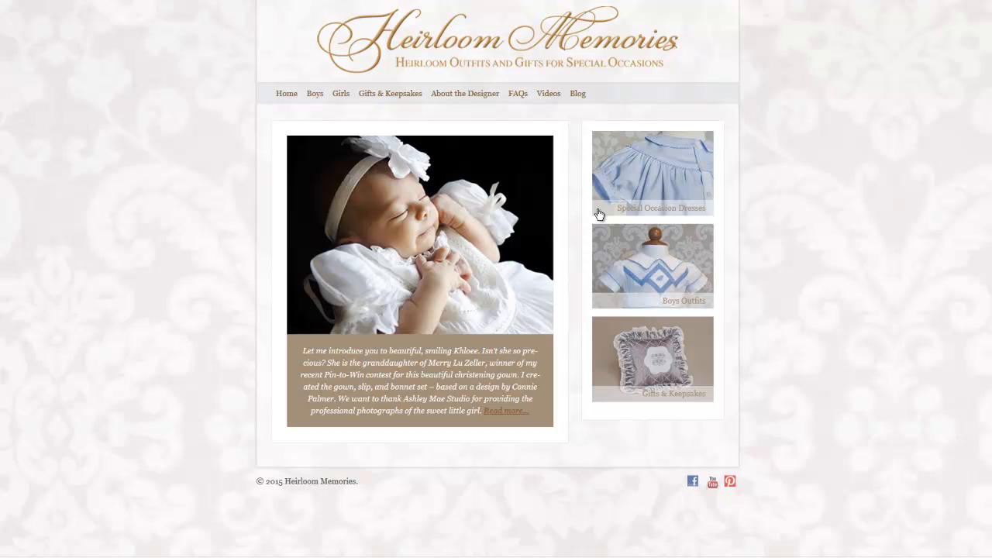
Step: Reach the Lily Day Gown product page via Special Occasion Dresses and view its prices and sizes
left_click(651, 172)
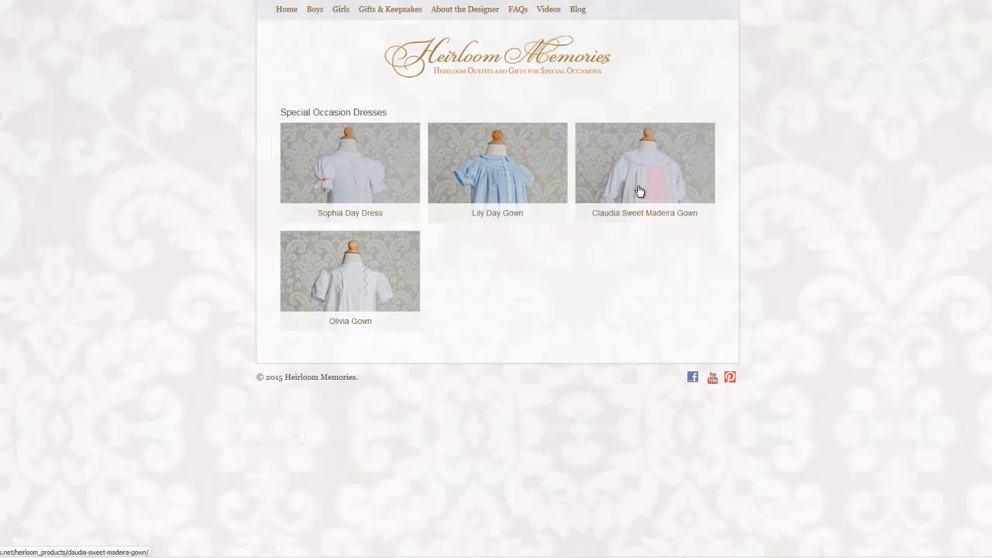
mouse_move(481, 168)
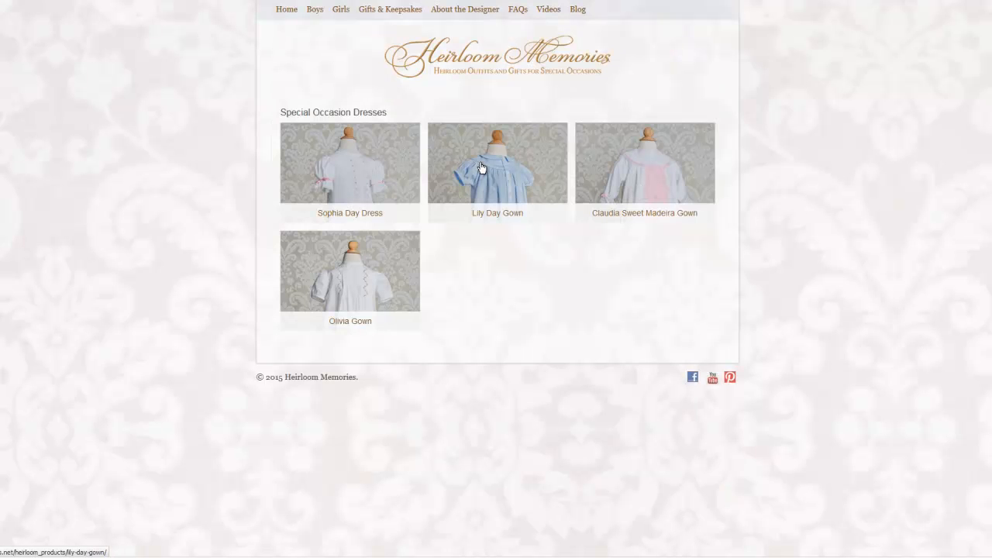
left_click(496, 163)
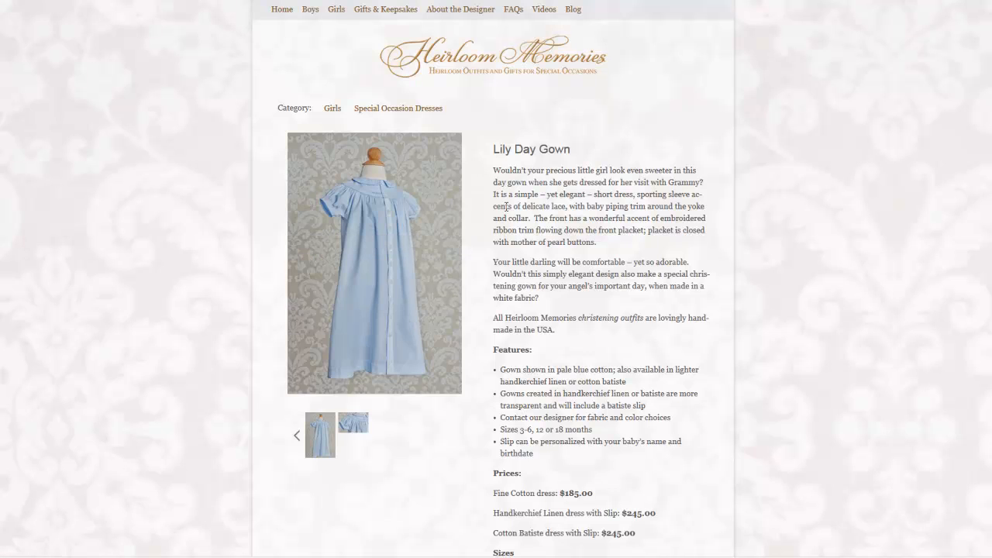
scroll("down", 3)
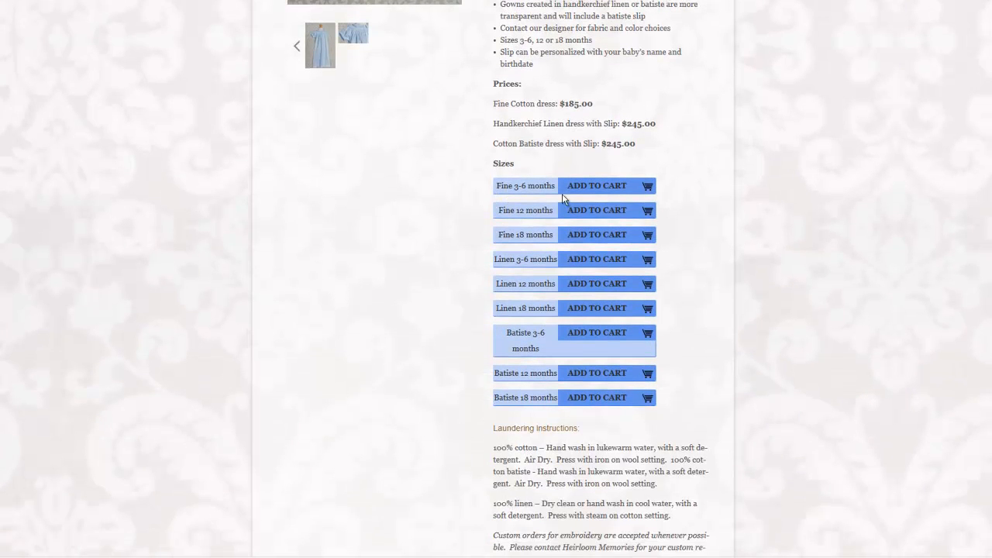
scroll("up", 3)
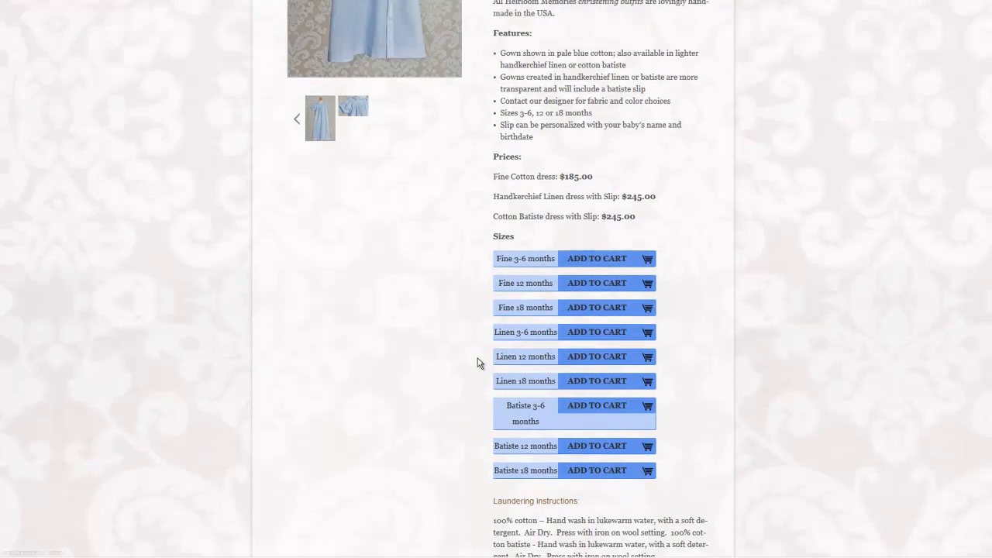
scroll("up", 3)
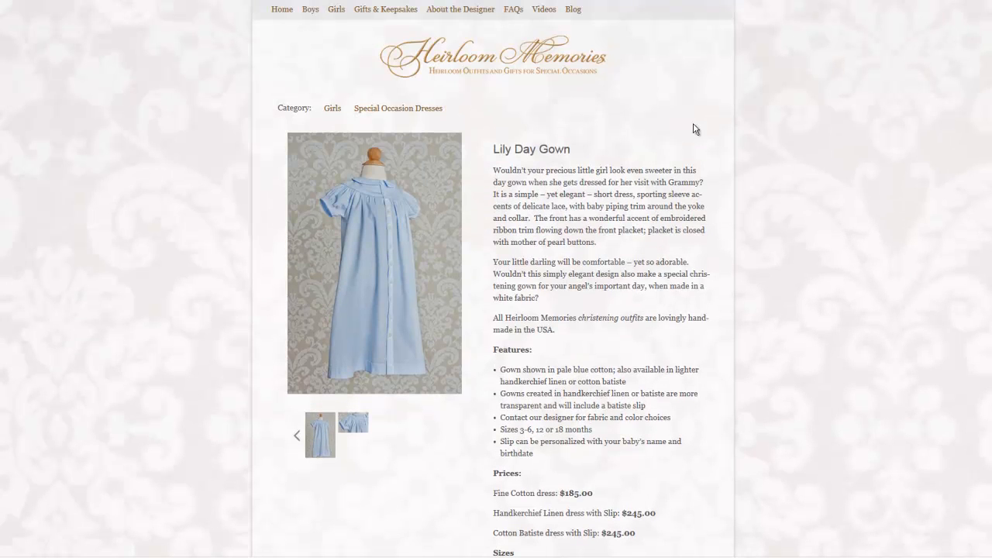
mouse_move(798, 74)
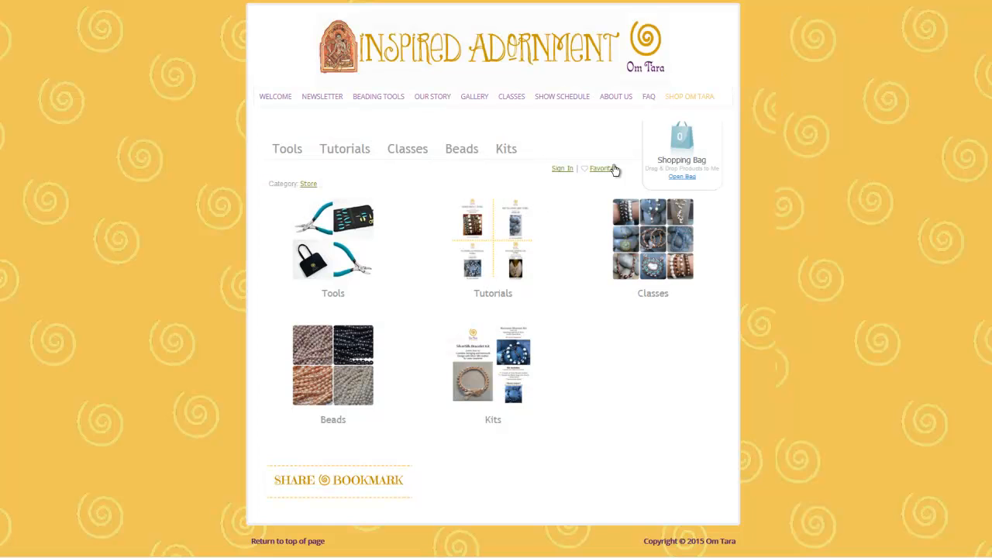
mouse_move(550, 233)
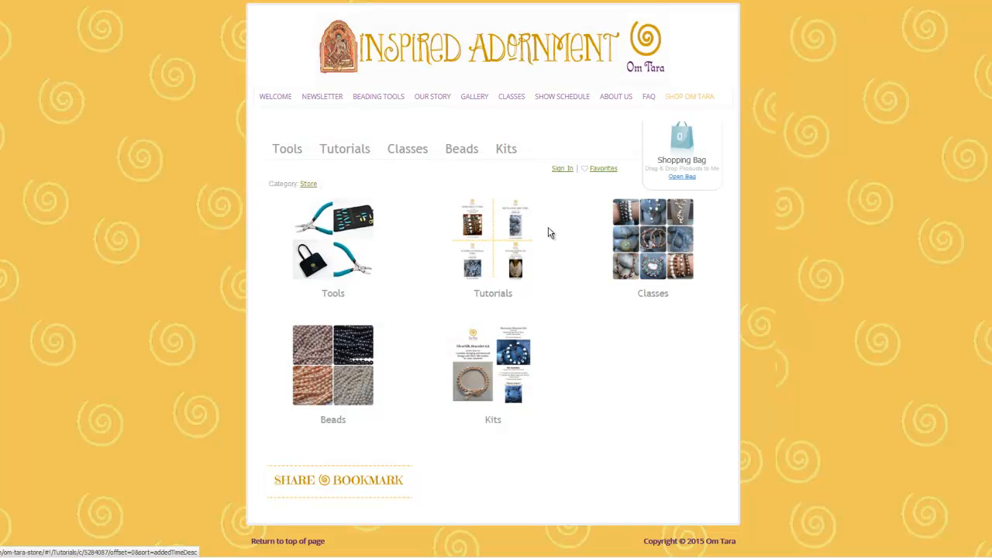
mouse_move(443, 244)
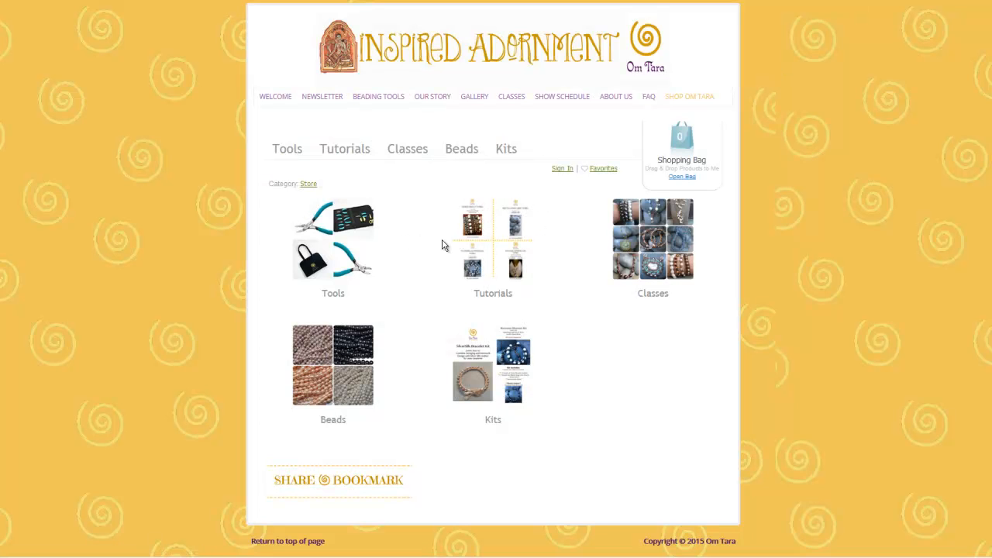
mouse_move(515, 246)
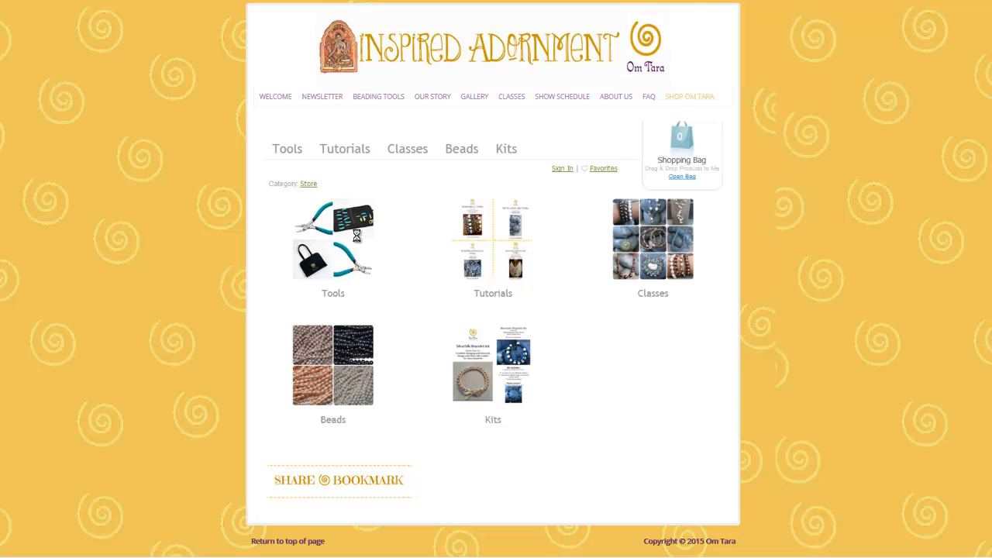
Step: Browse the Inspired Adornment store's Tools listing of pliers and cutters with prices
left_click(331, 246)
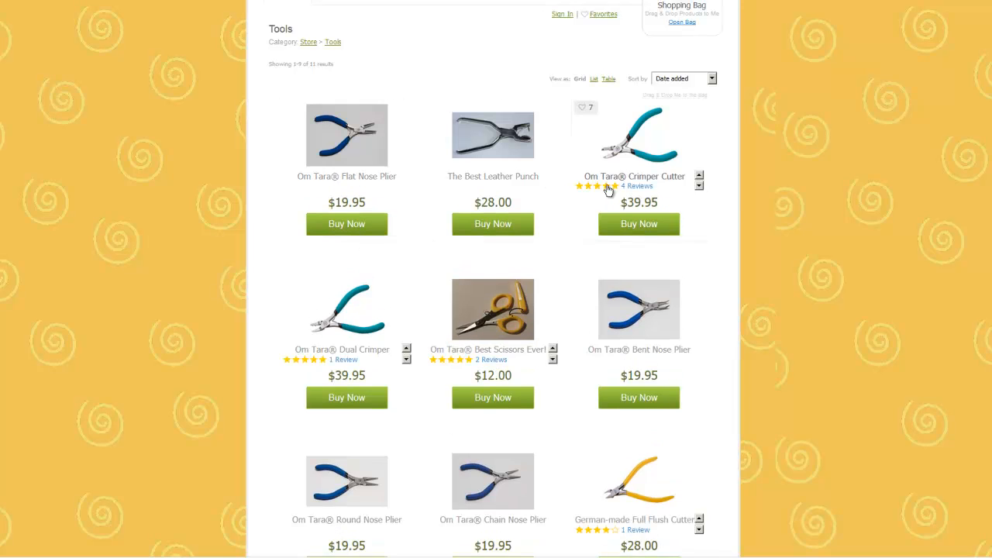
scroll("up", 3)
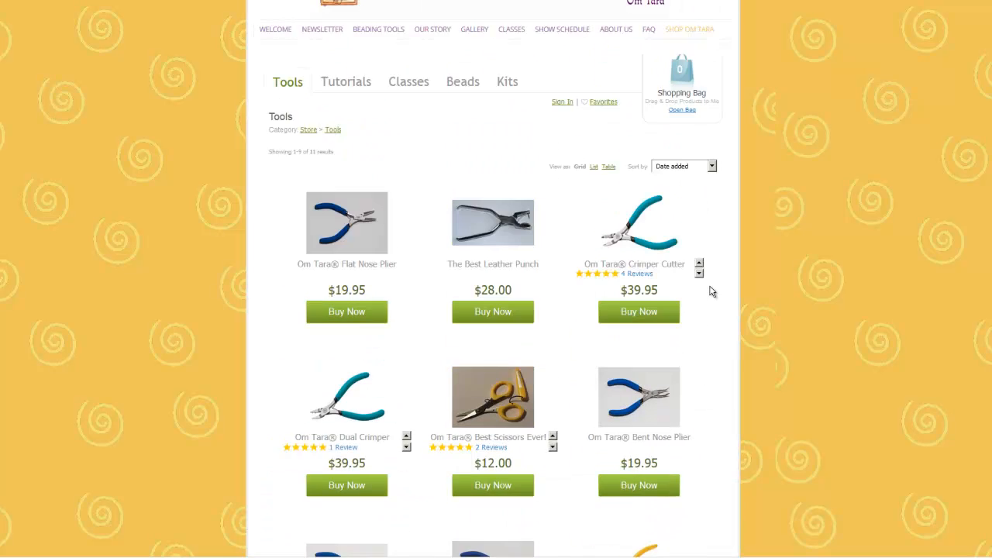
scroll("up", 3)
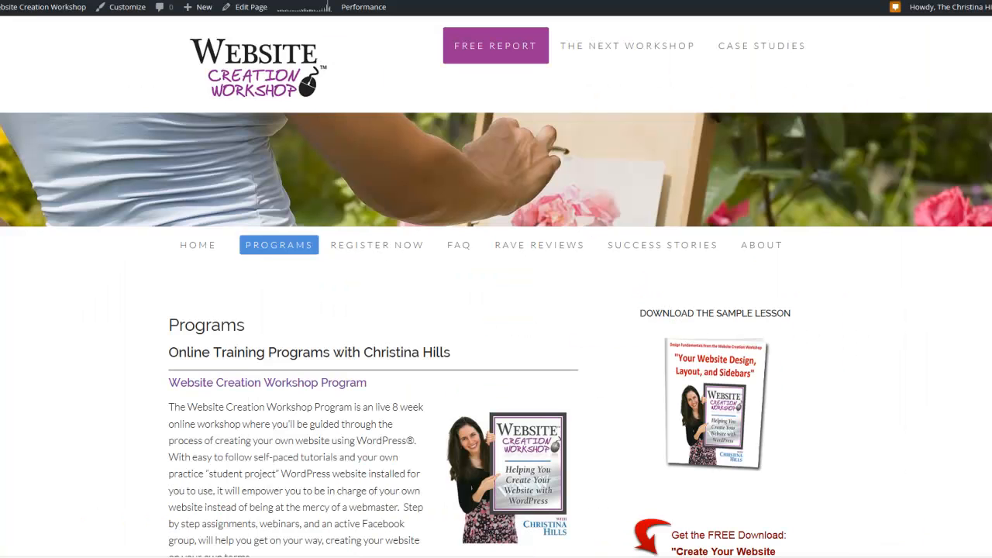
mouse_move(535, 334)
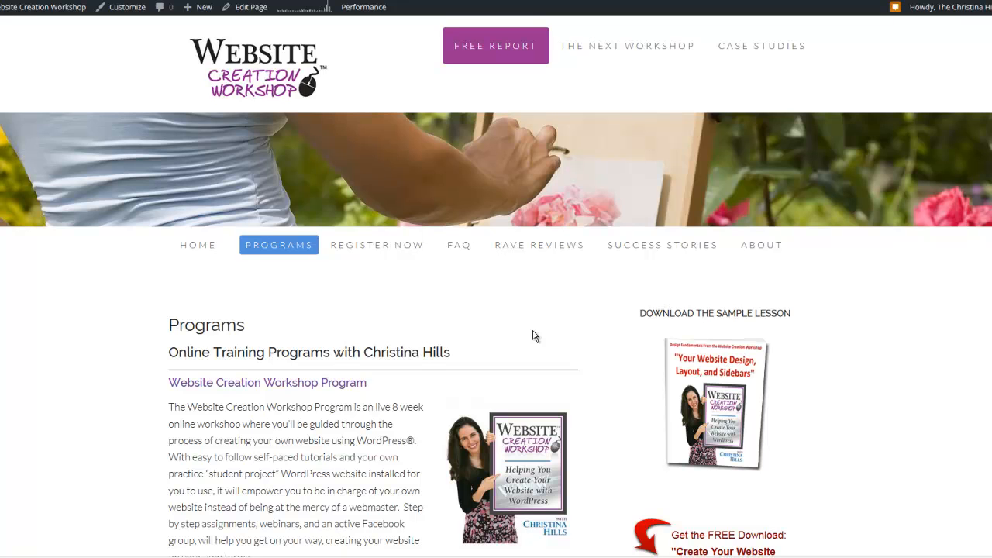
mouse_move(322, 270)
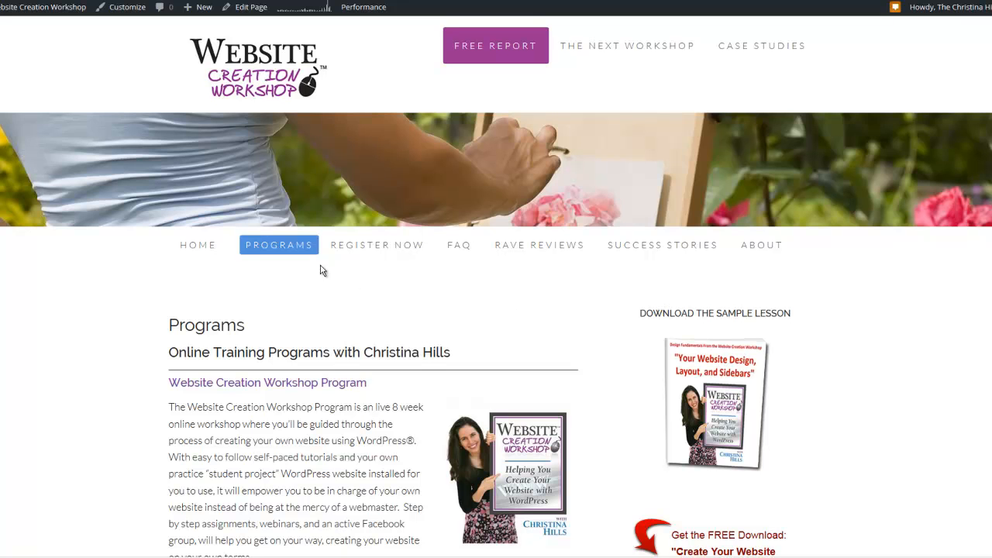
mouse_move(279, 245)
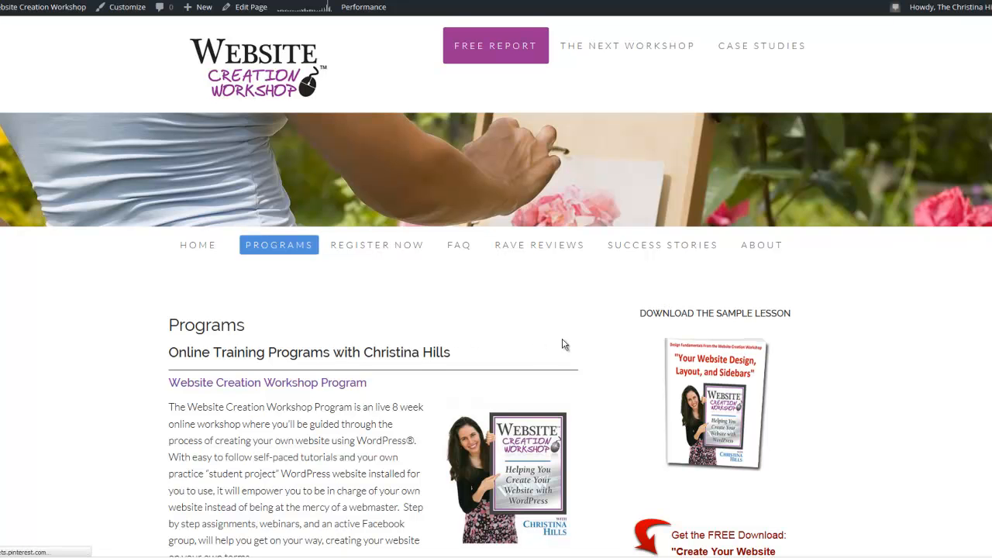
Step: Scroll the Programs page listings down to Lockdown Your WordPress Website and back to top
scroll("down", 3)
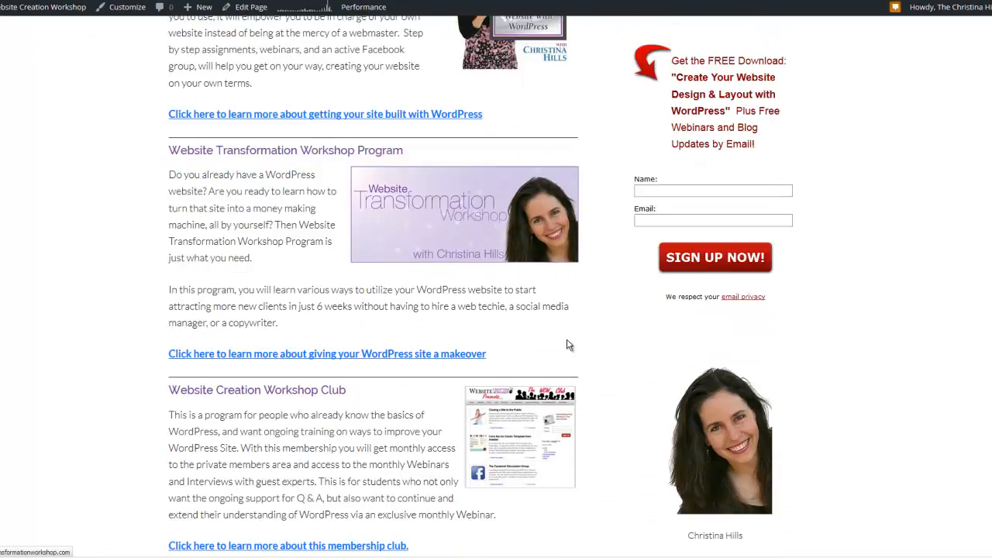
scroll("down", 3)
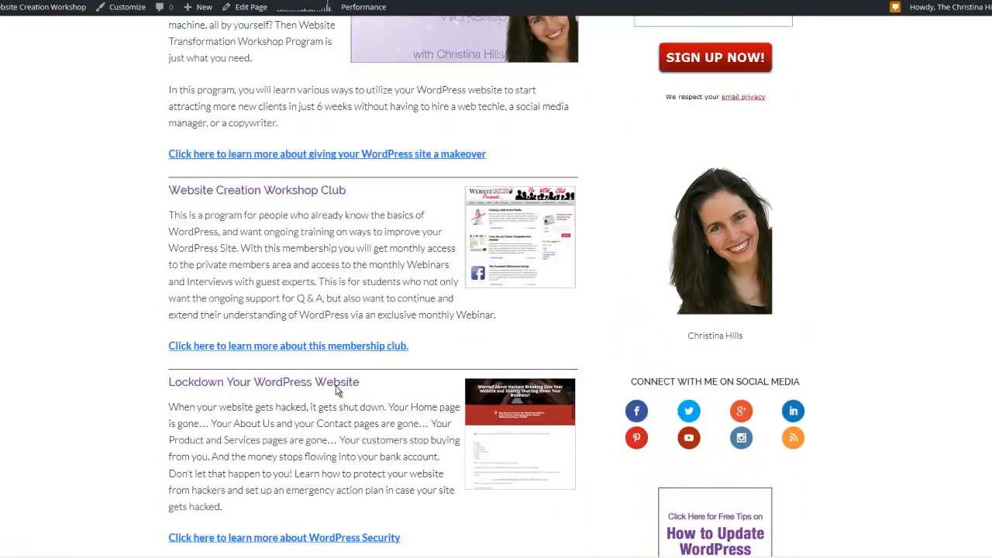
scroll("up", 3)
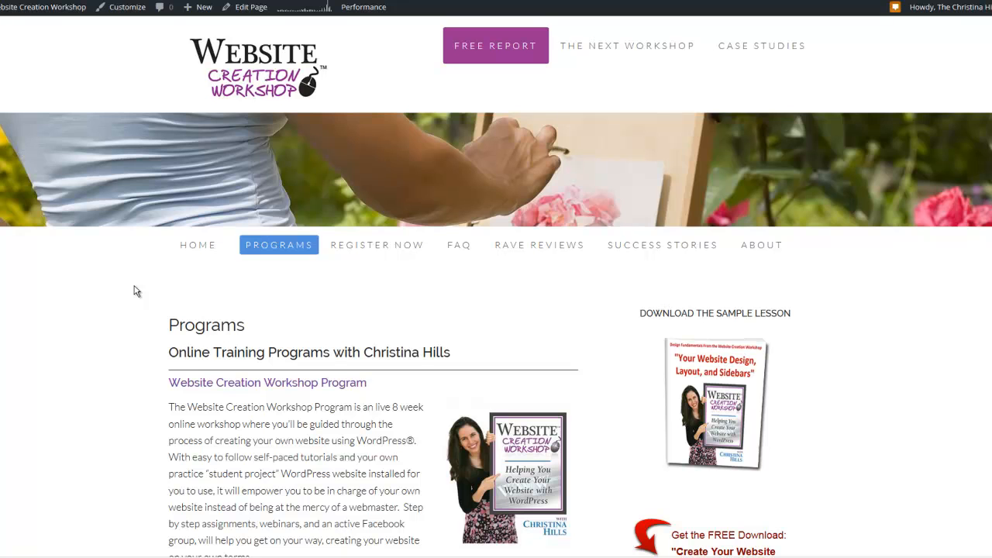
mouse_move(23, 43)
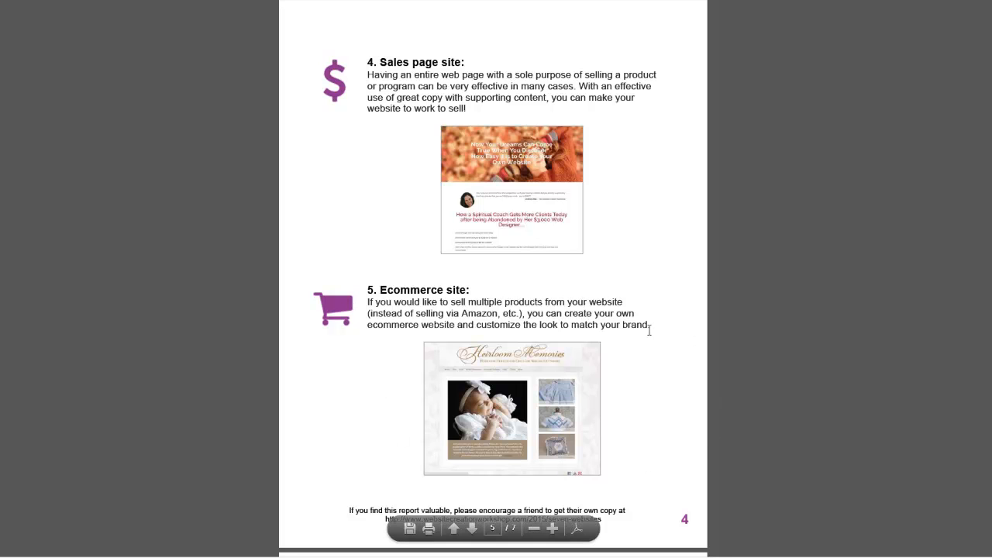
Step: Scroll the report past the Ecommerce site section to the Membership site section
scroll("down", 3)
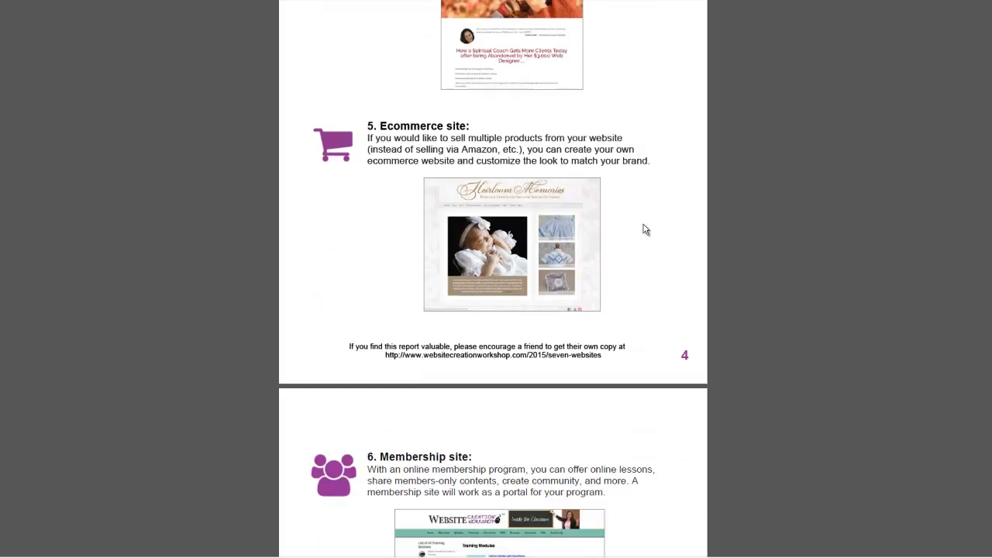
scroll("down", 3)
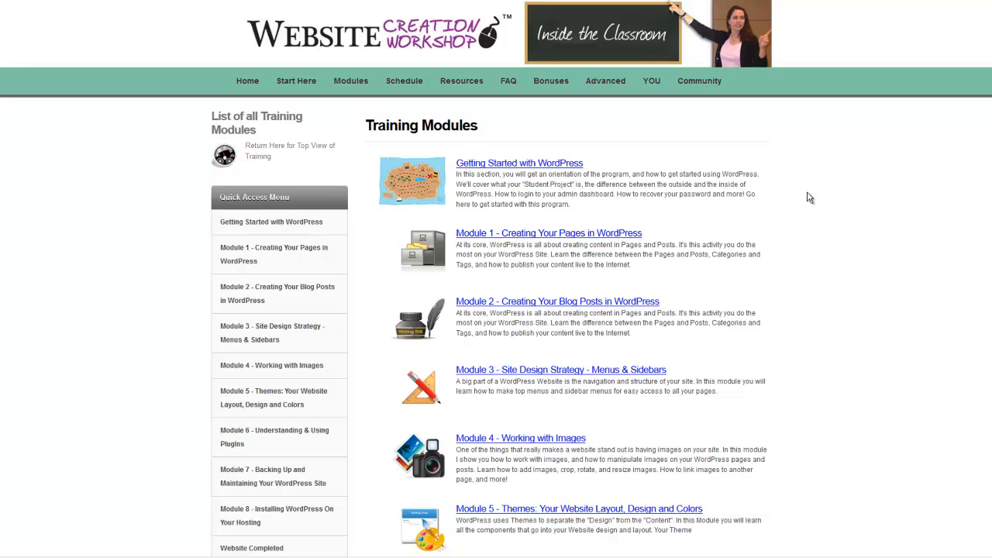
mouse_move(628, 239)
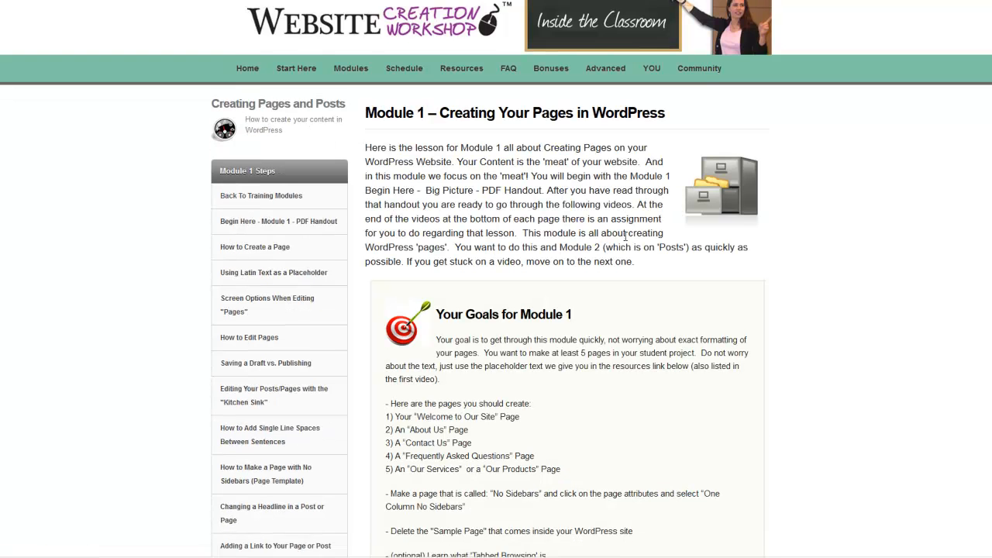
Step: Scroll the Module 1 lesson list and open the How to Create a Page lesson
scroll("down", 3)
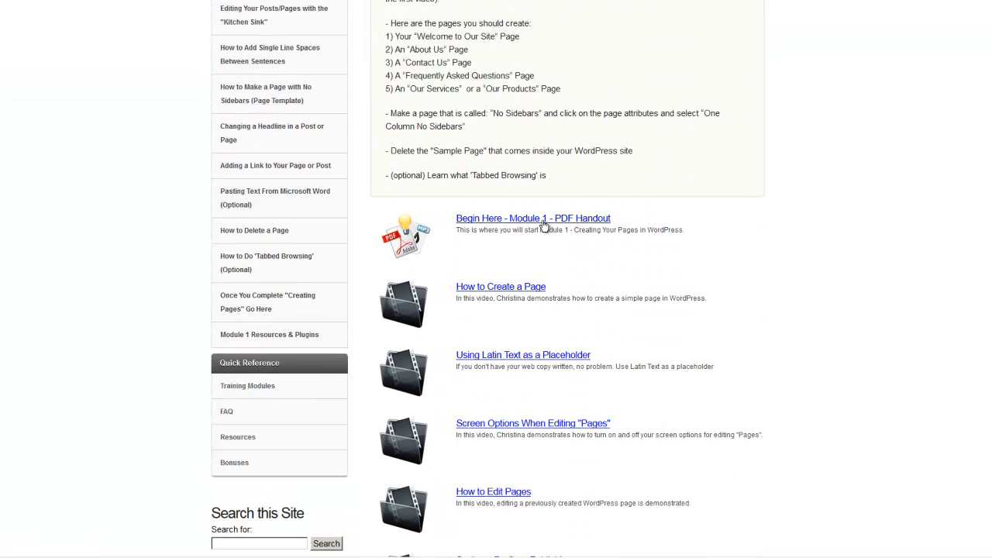
scroll("down", 3)
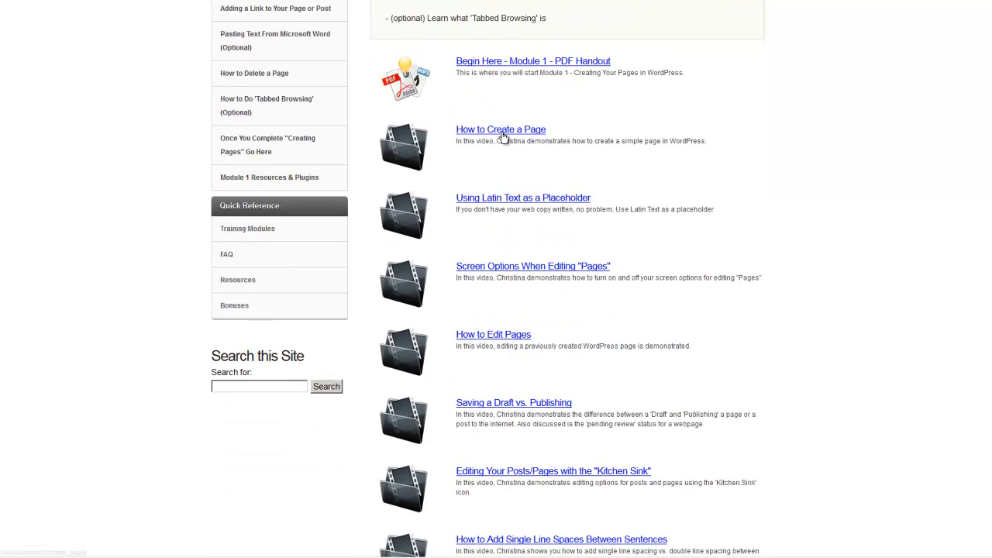
left_click(501, 130)
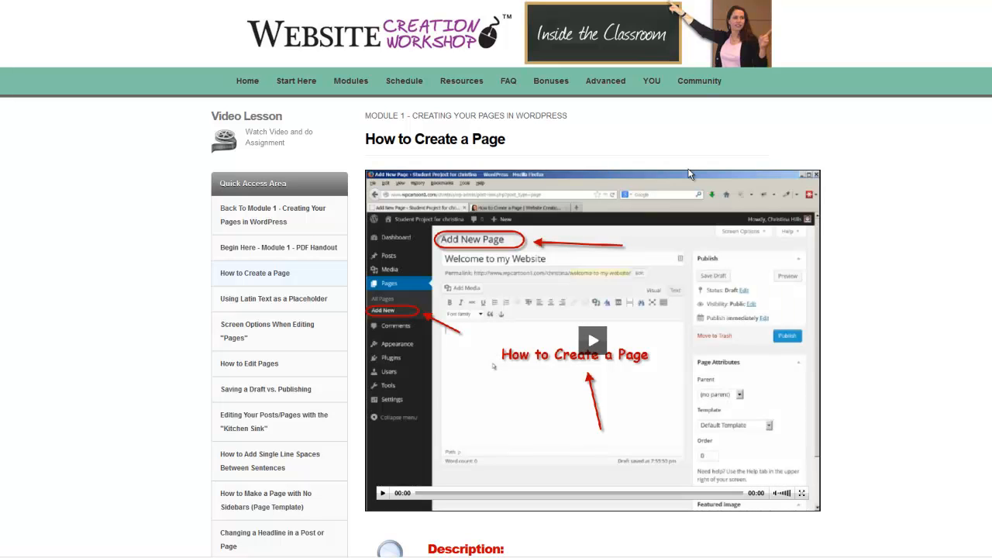
mouse_move(164, 25)
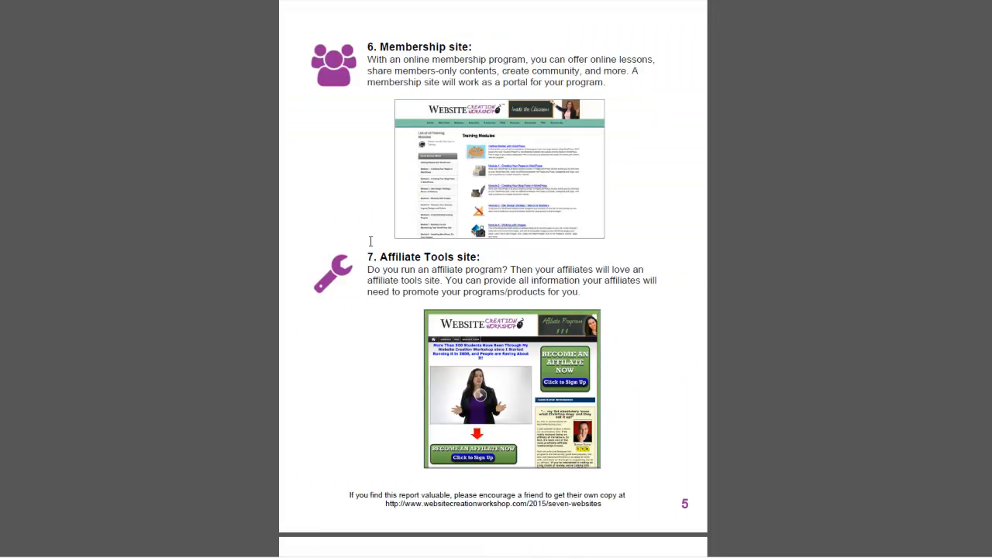
Step: Scroll the report up to the page-2 website types list, then down past Ecommerce and Membership to the checklist
scroll("up", 3)
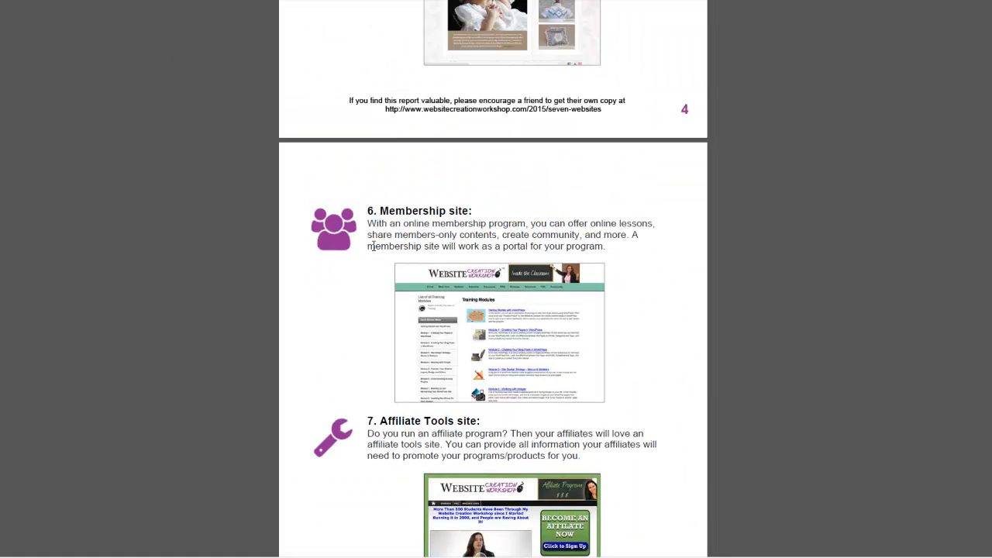
scroll("up", 3)
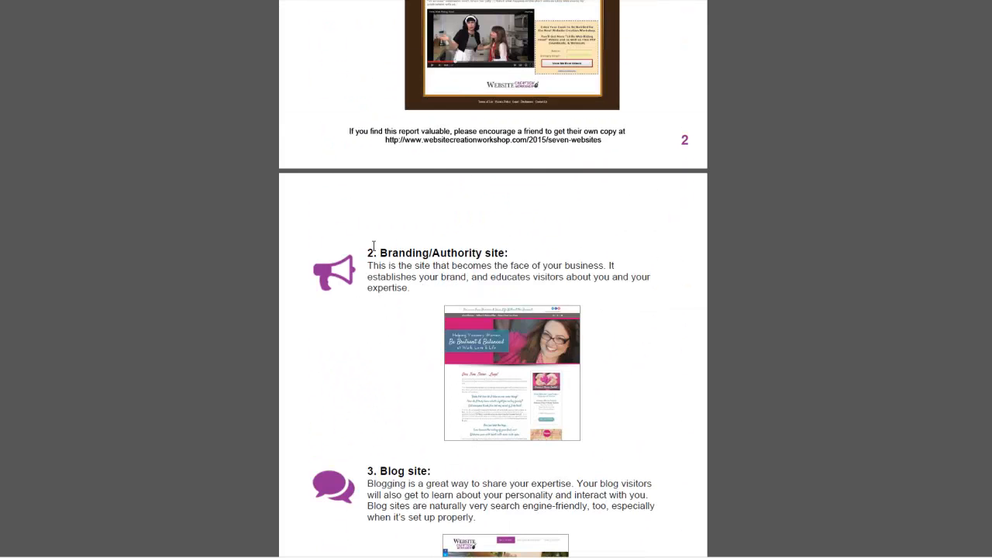
scroll("up", 3)
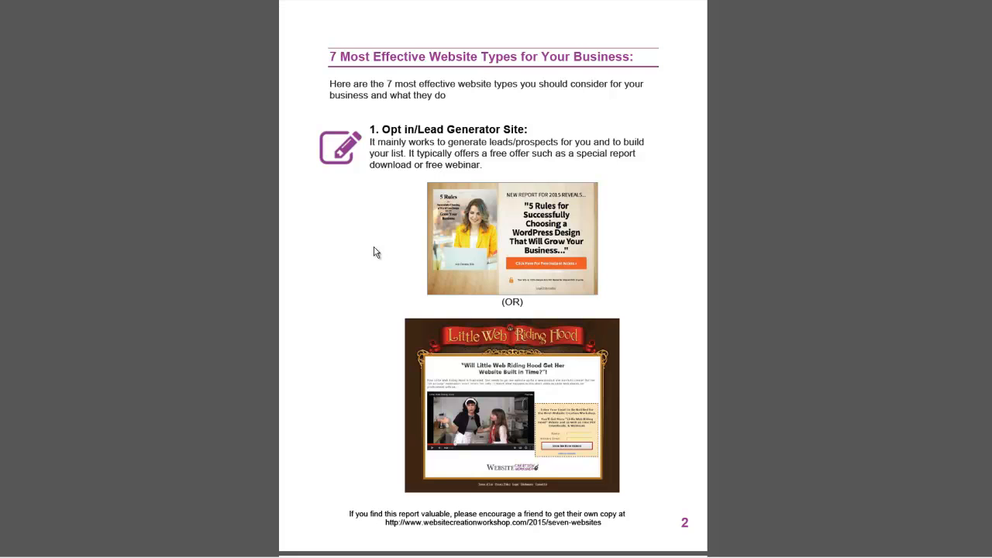
scroll("down", 3)
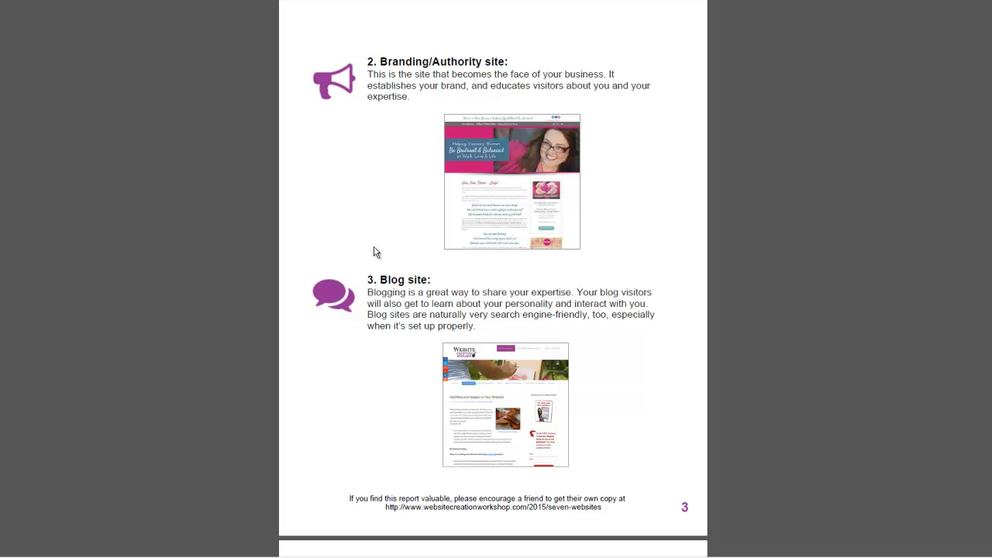
scroll("down", 3)
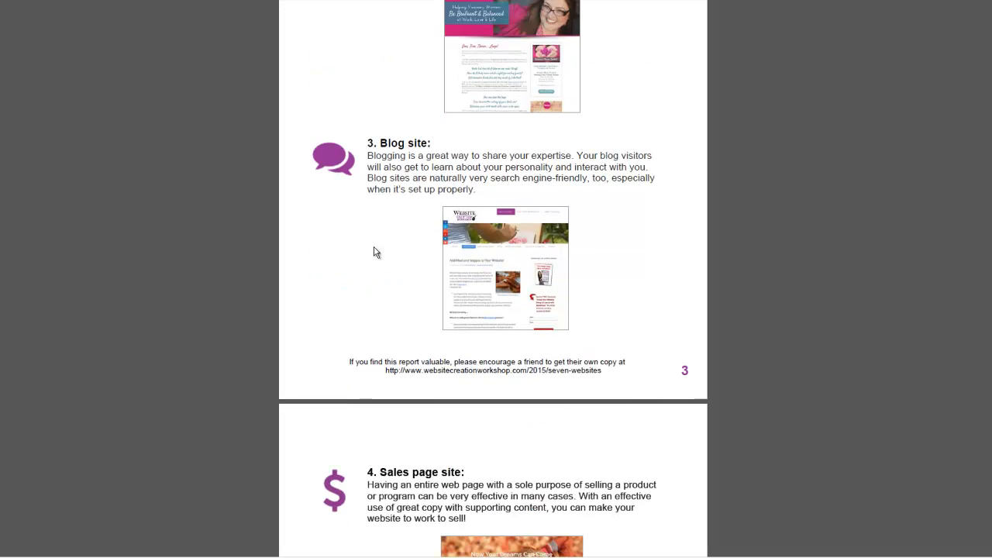
scroll("down", 3)
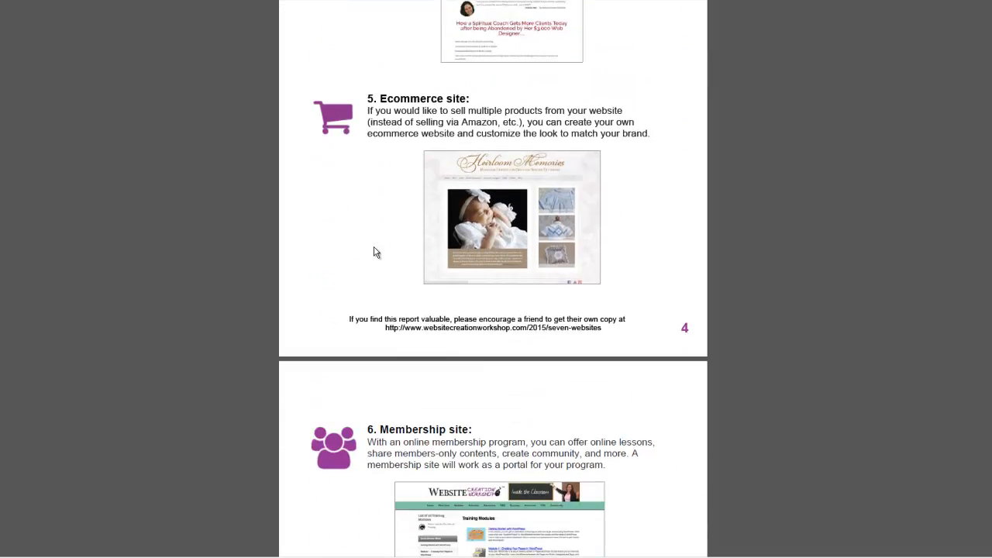
scroll("down", 3)
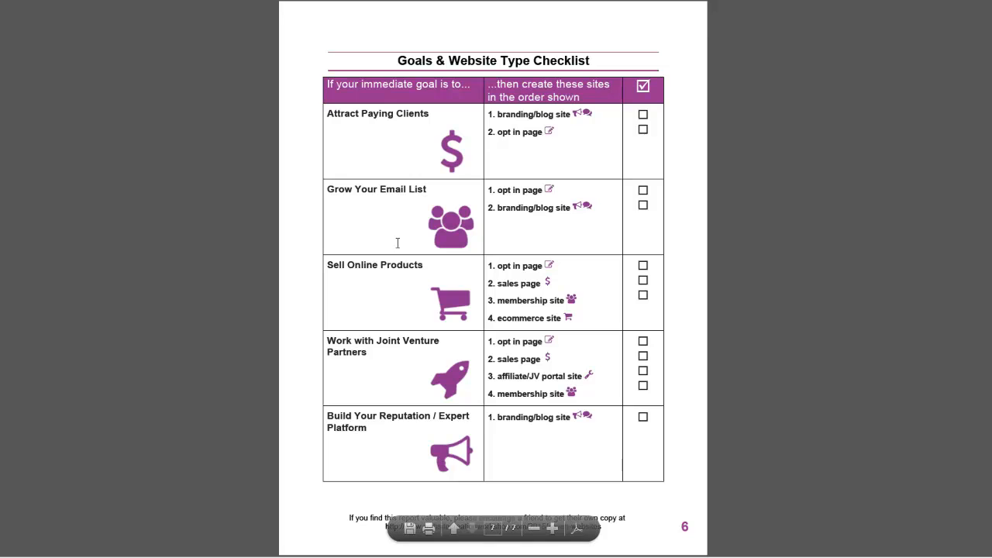
mouse_move(561, 261)
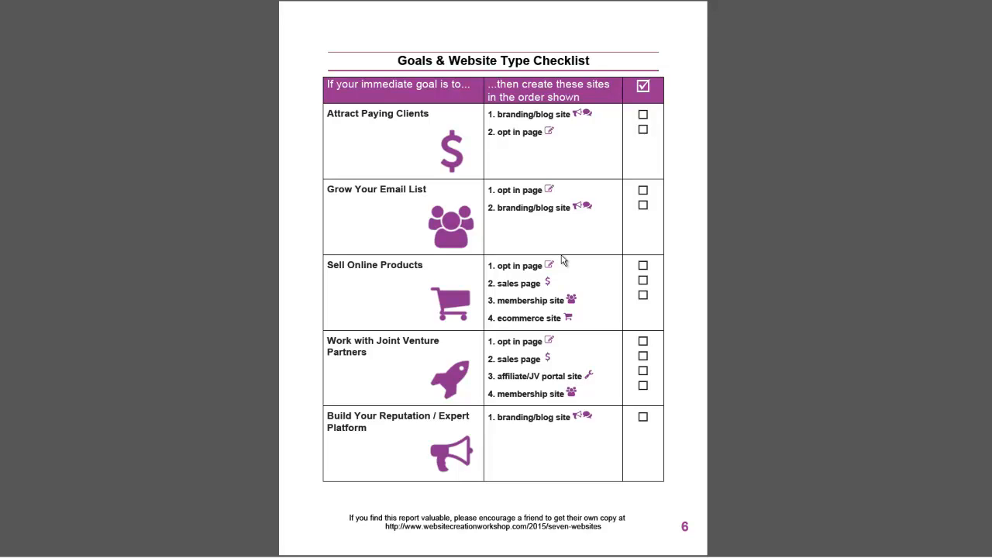